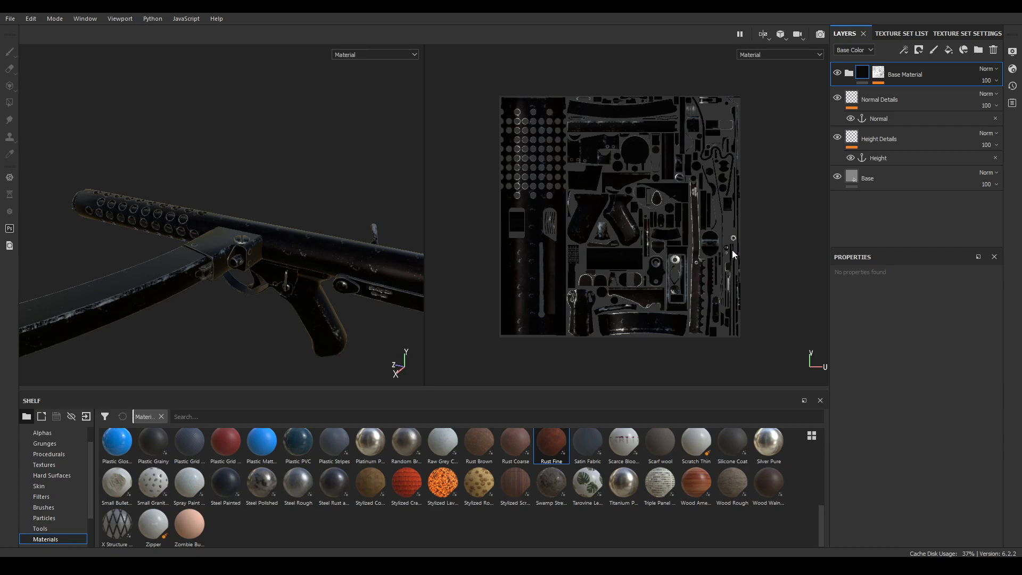
mouse_move(387, 254)
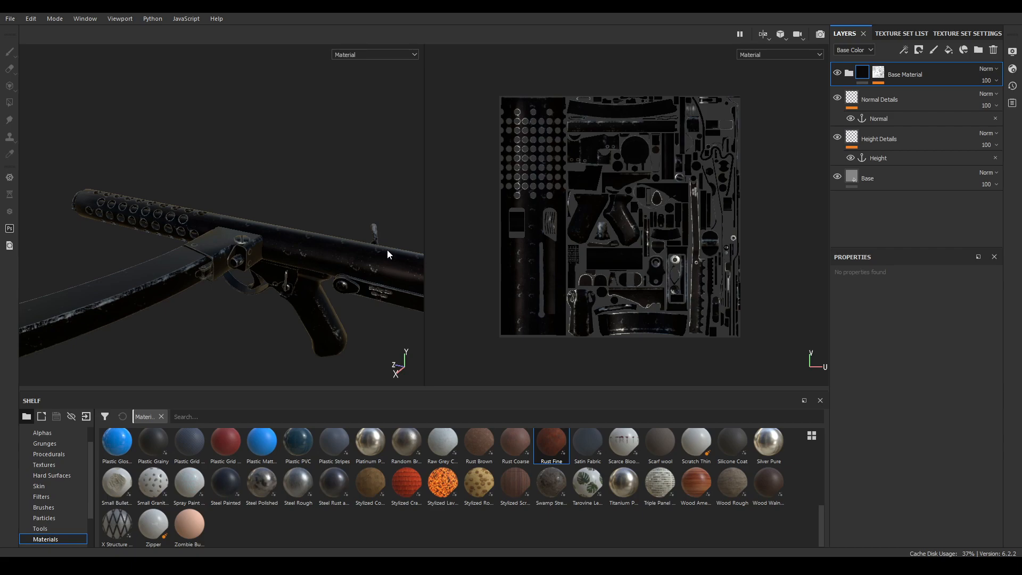
mouse_move(306, 237)
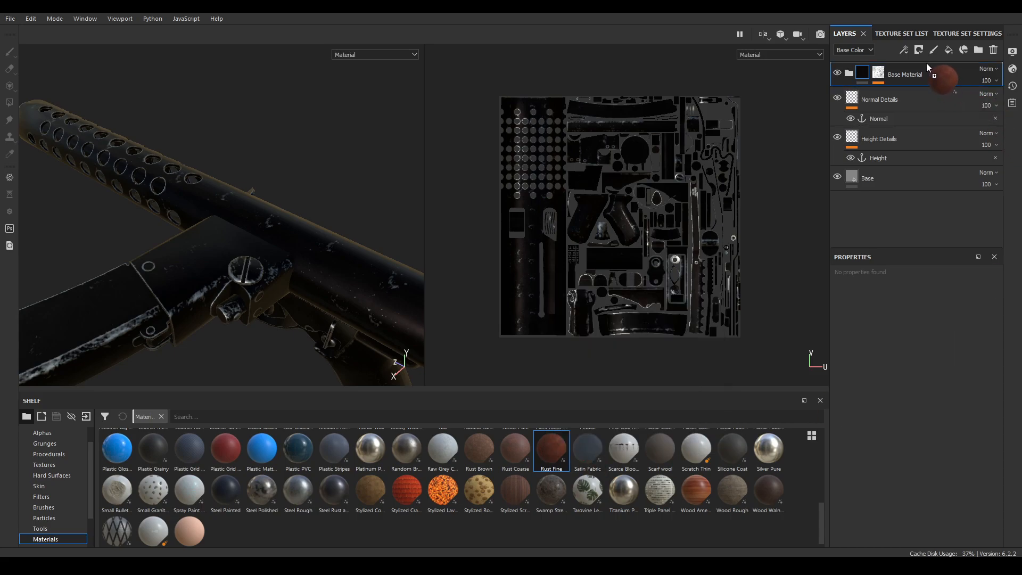
Add a Rust Fine fill layer above the base material and adjust its rust colour
double_click(551, 451)
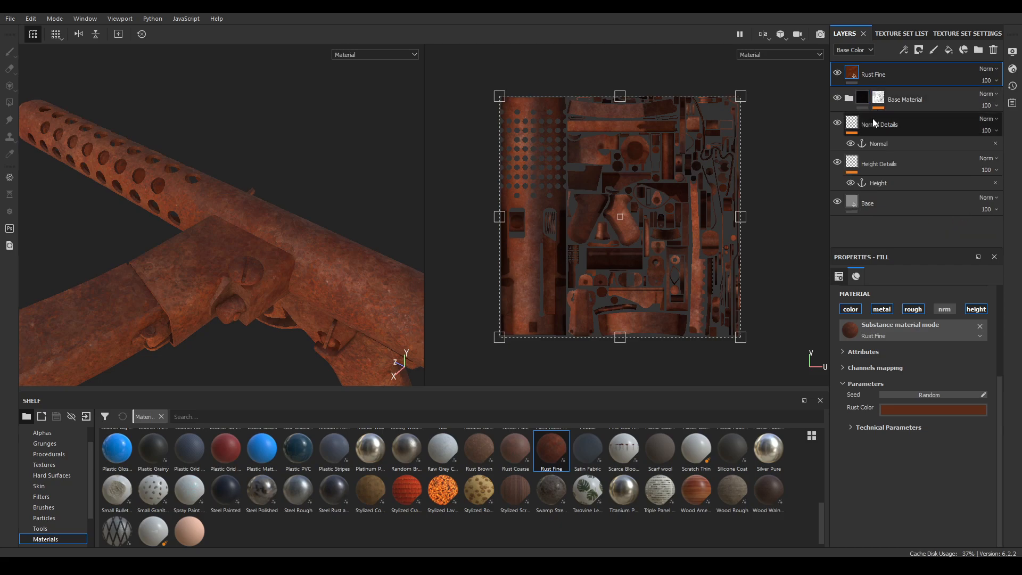
left_click(932, 406)
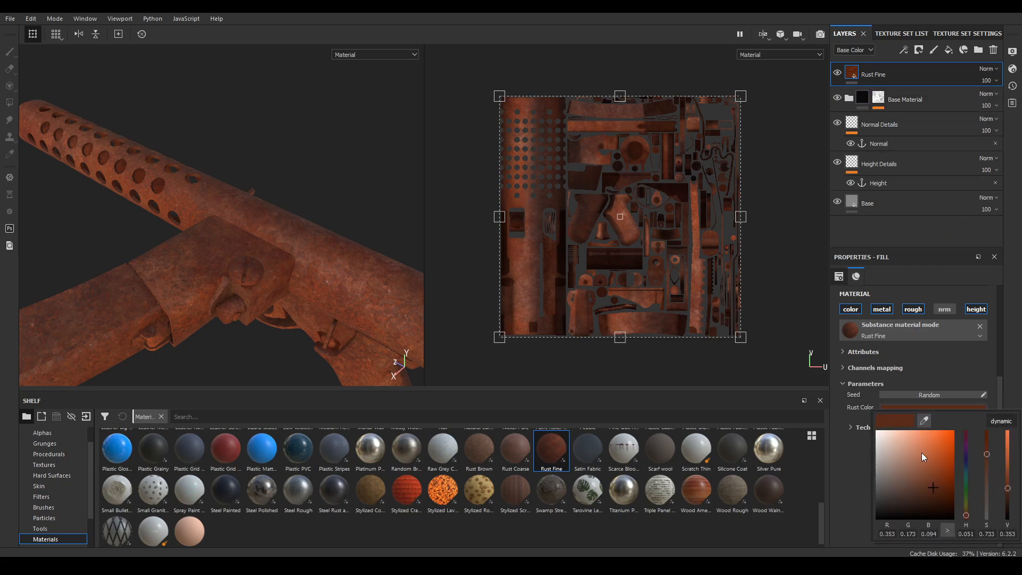
left_click_drag(933, 489, 925, 502)
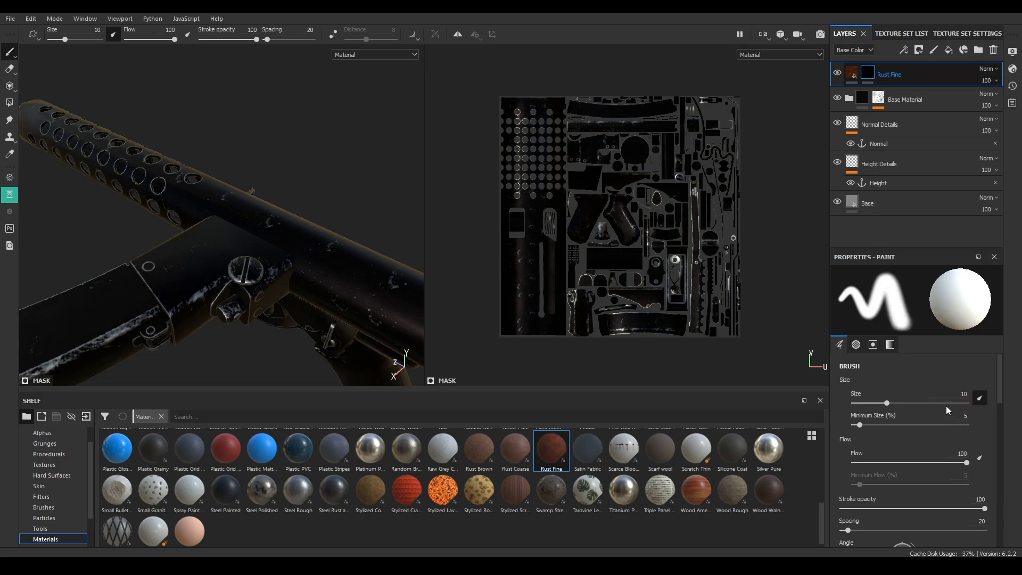
Add a Metal Edge Wear generator to the rust mask with wear contrast lowered to 0.3
left_click(947, 50)
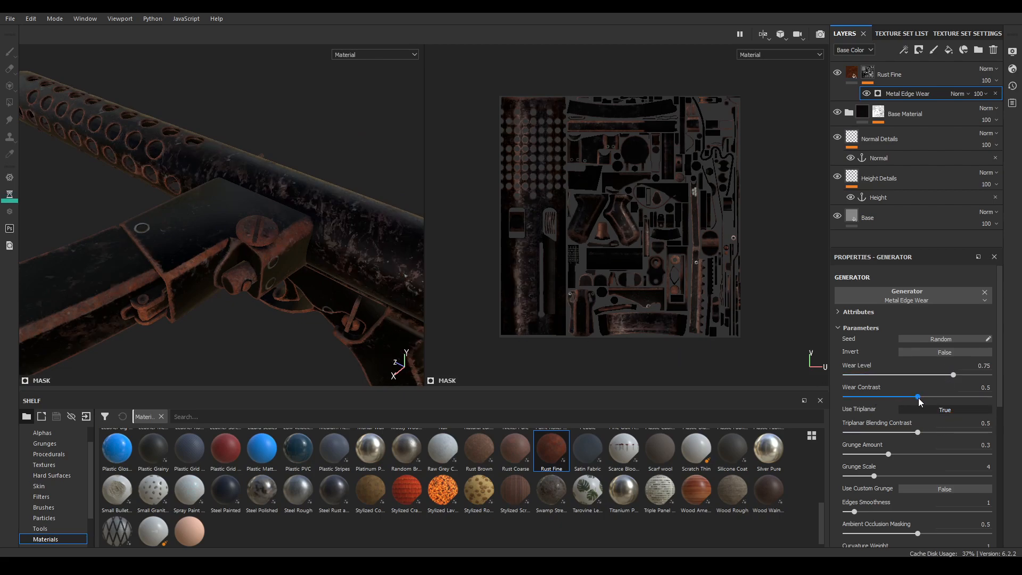
left_click_drag(920, 396, 900, 396)
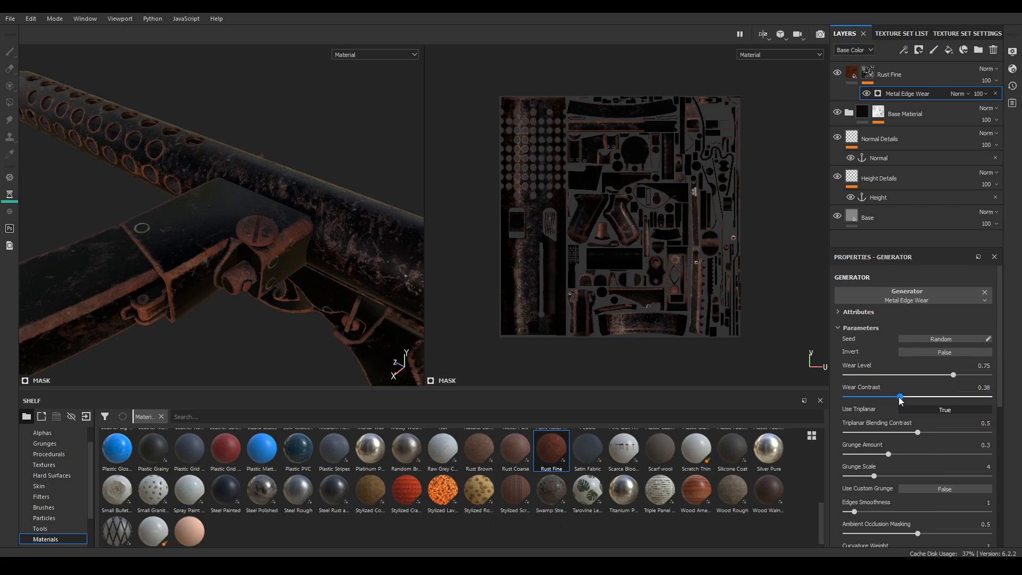
left_click_drag(899, 397, 896, 397)
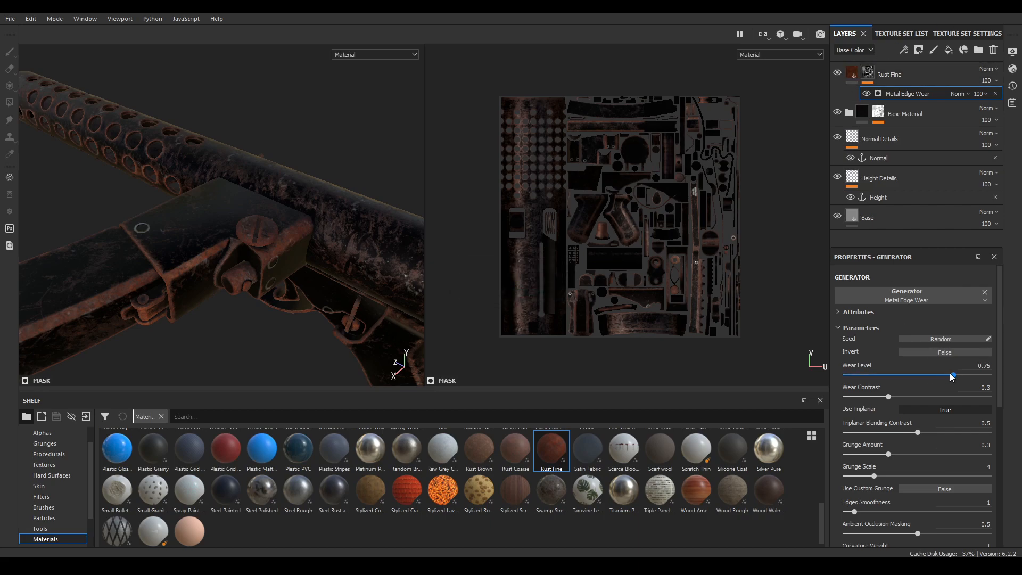
Settle the wear level around 0.59 and drop the generator opacity to about 74
left_click_drag(951, 376, 924, 376)
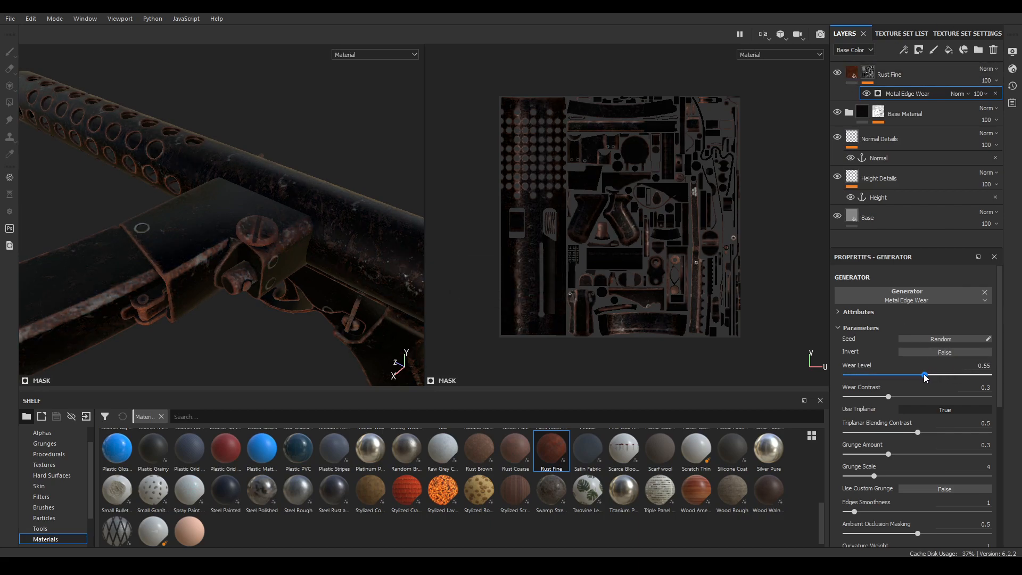
left_click_drag(924, 374, 954, 375)
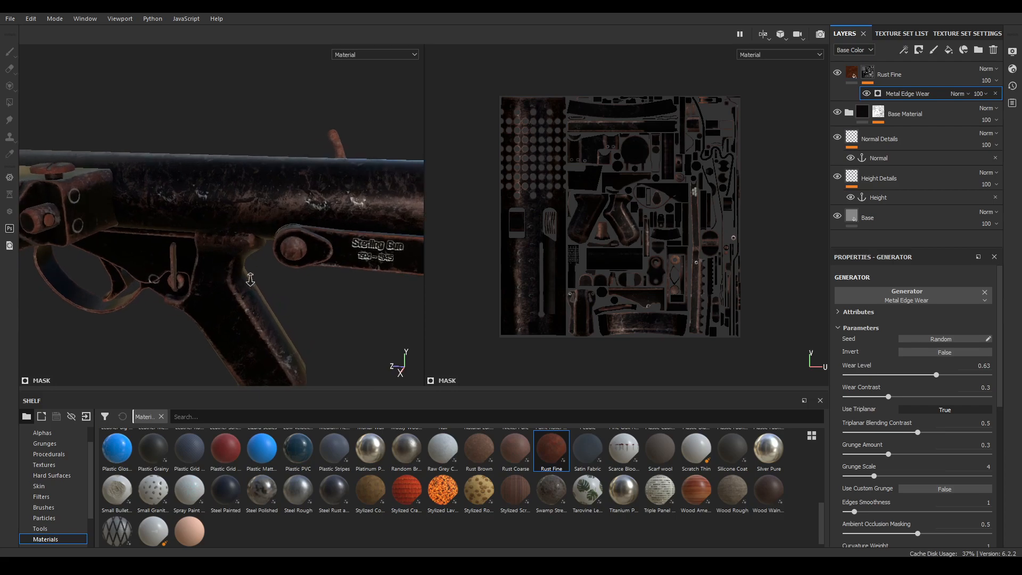
left_click_drag(954, 375, 905, 375)
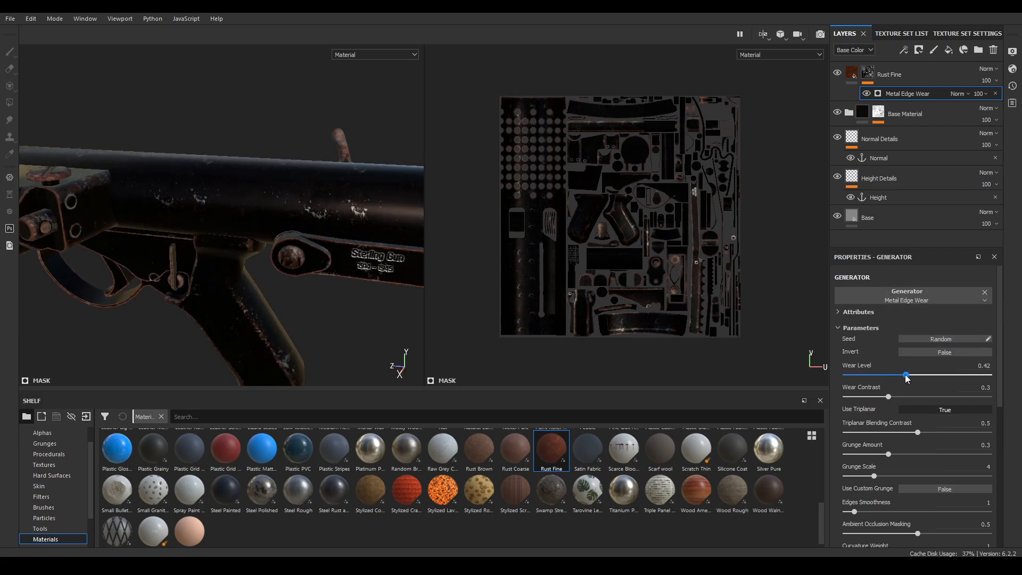
left_click_drag(905, 376, 912, 375)
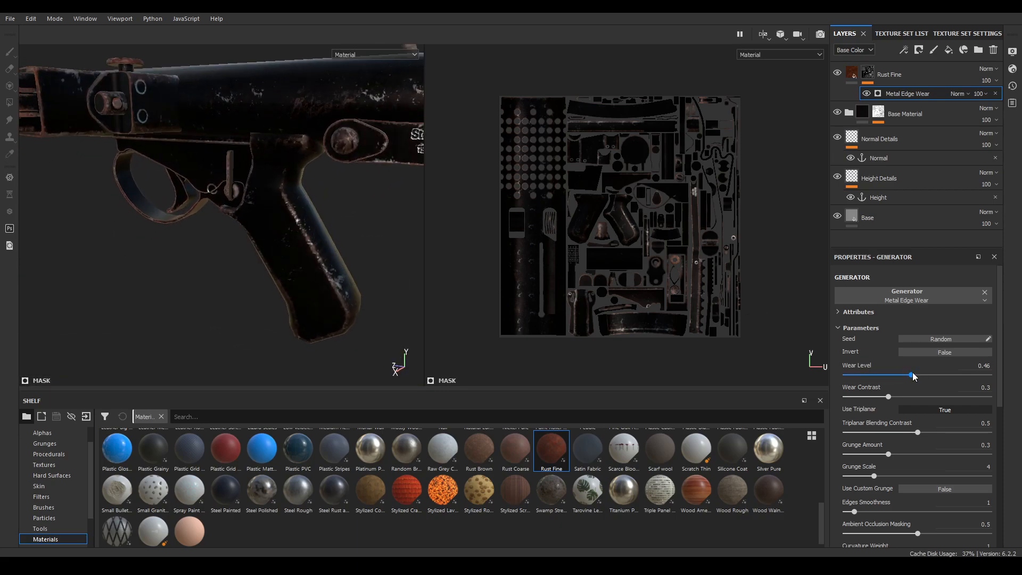
left_click_drag(912, 376, 929, 375)
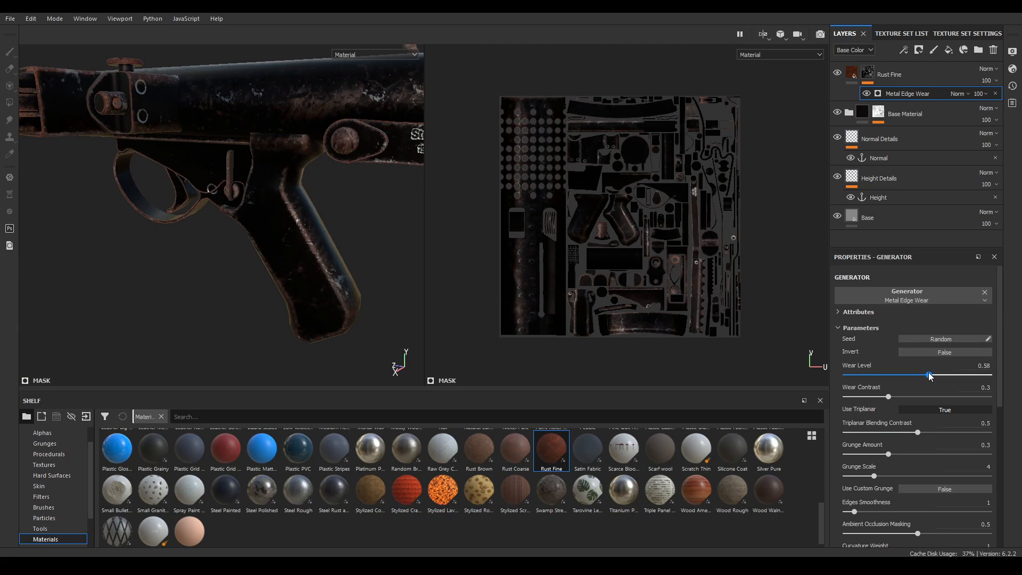
left_click_drag(928, 375, 952, 374)
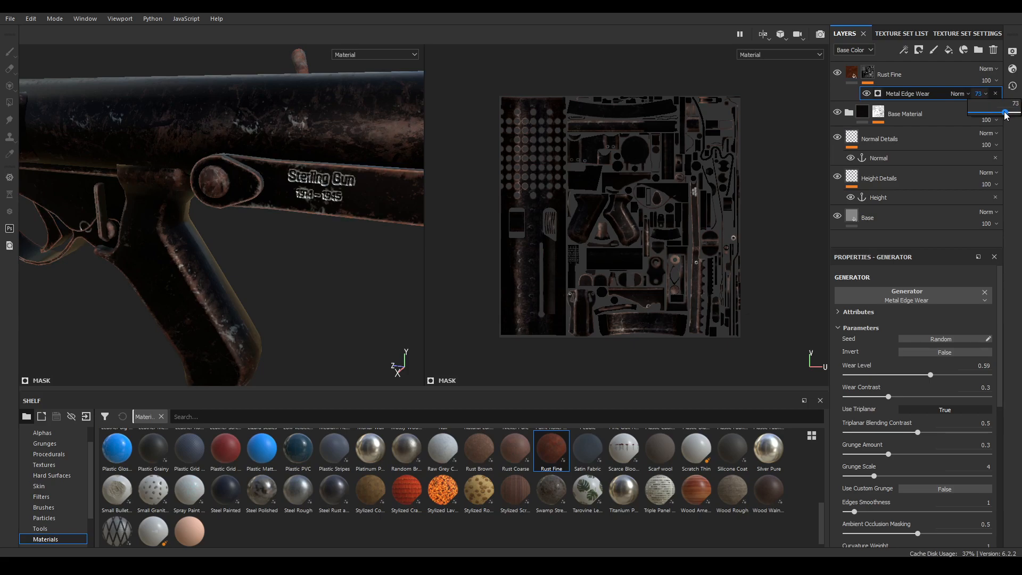
left_click_drag(1004, 105, 1006, 104)
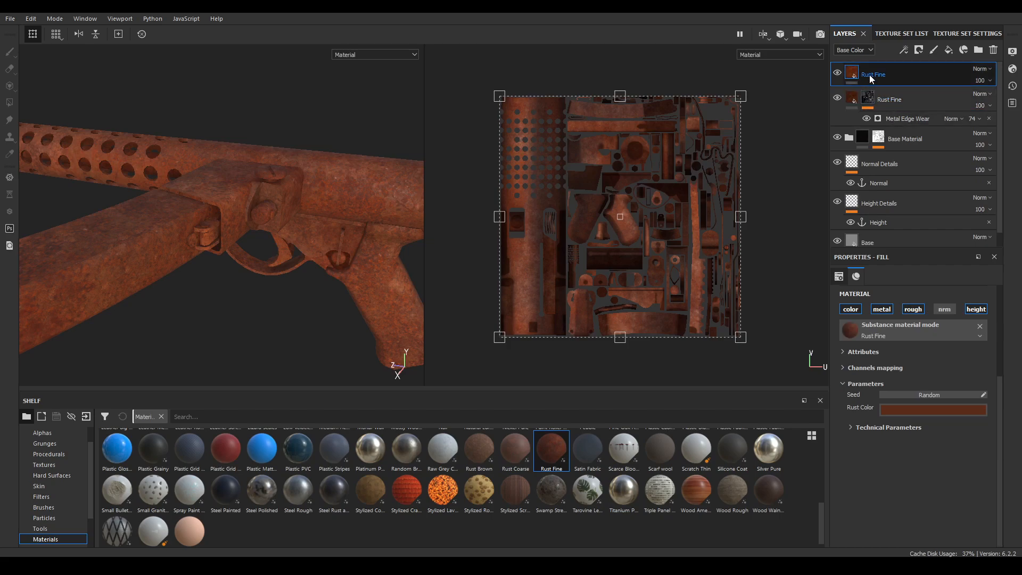
Rename the new rust layer 'Dripps', darken its rust colour and add a black mask
double_click(876, 73)
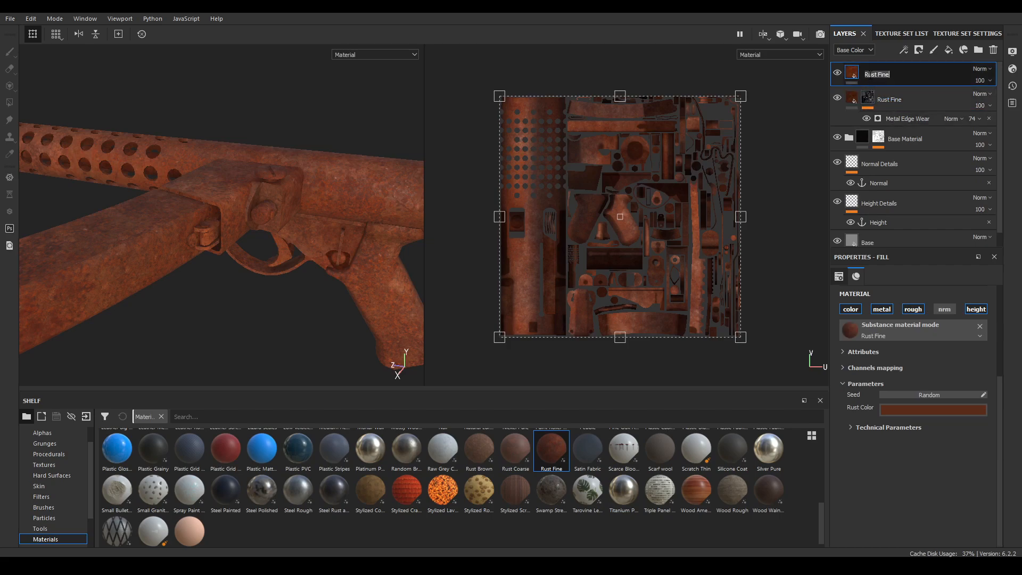
type("Dripps")
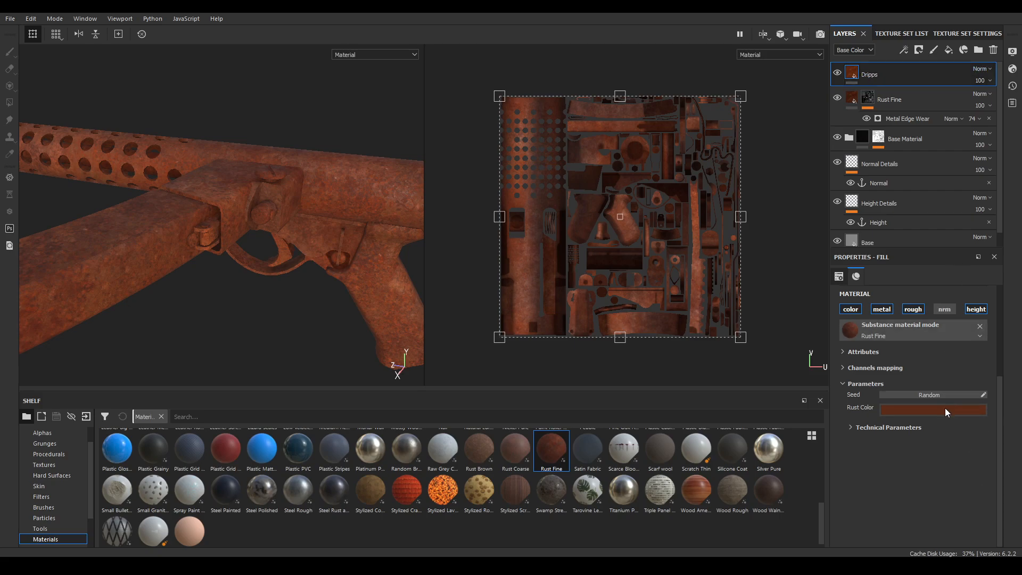
left_click(933, 407)
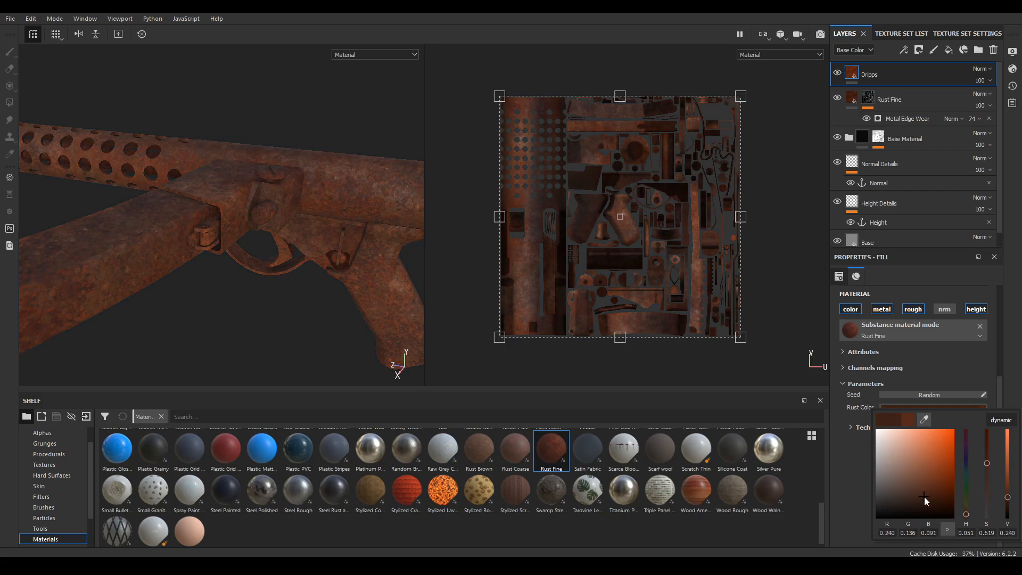
right_click(881, 74)
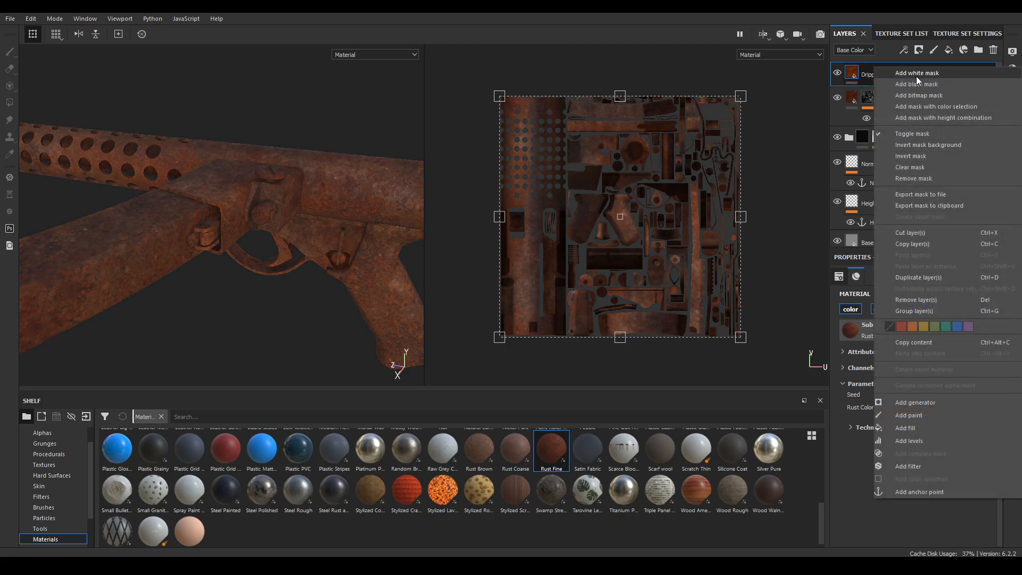
left_click(917, 72)
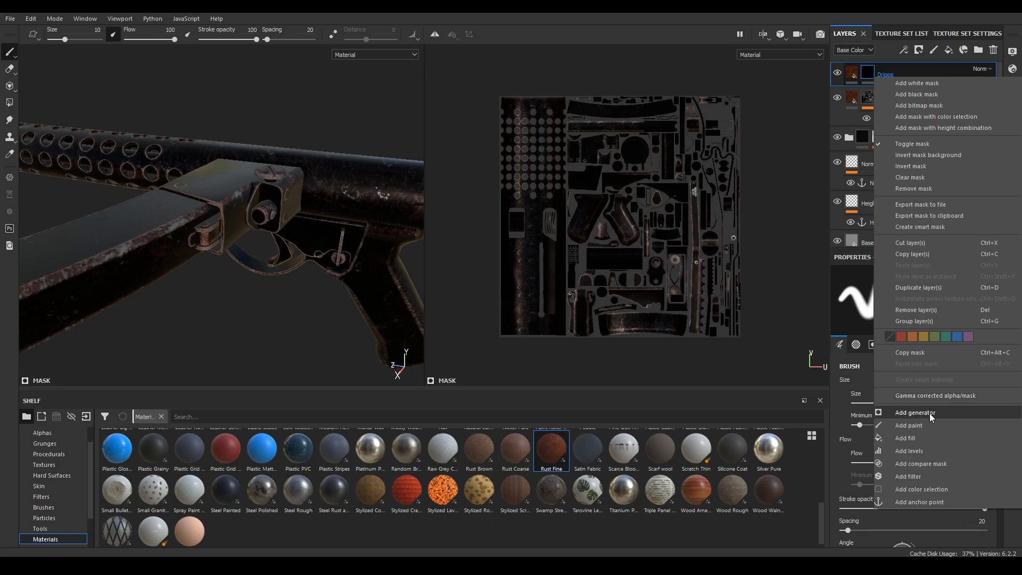
Add a Dripping Rust generator to the Dripps mask with contrast near 0.23 and spreading about 0.3
left_click(914, 412)
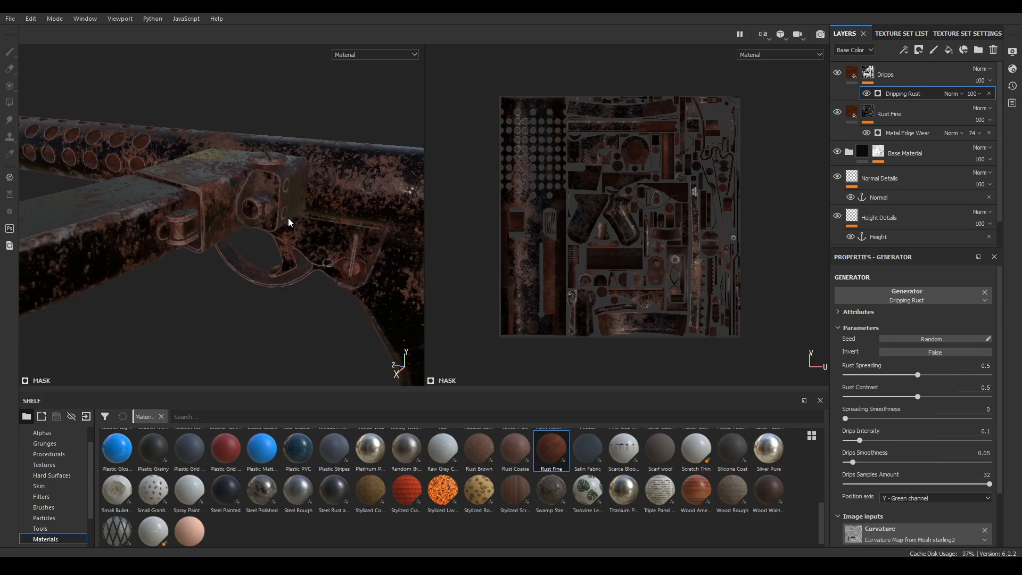
left_click_drag(933, 396, 919, 396)
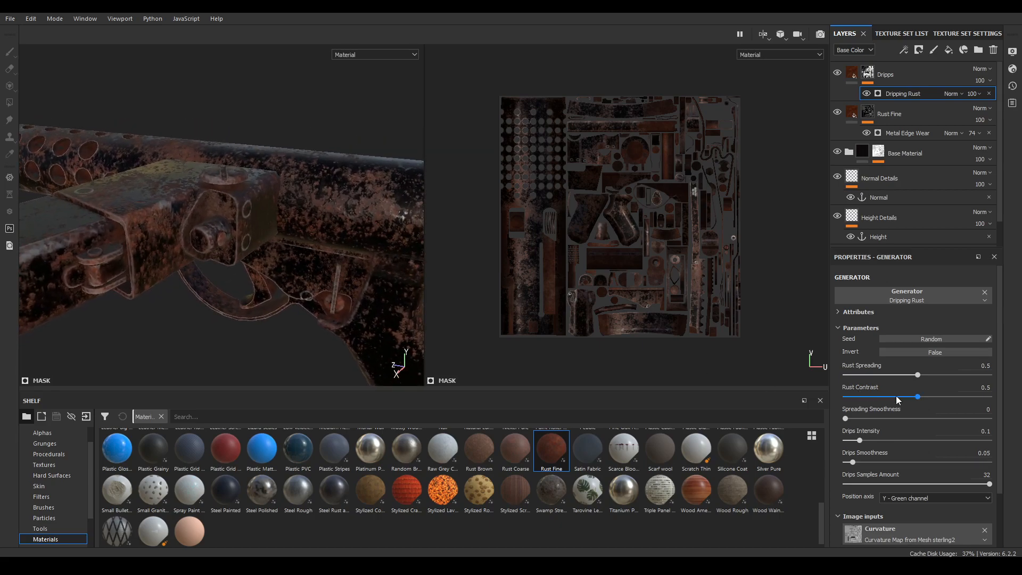
left_click_drag(920, 396, 878, 396)
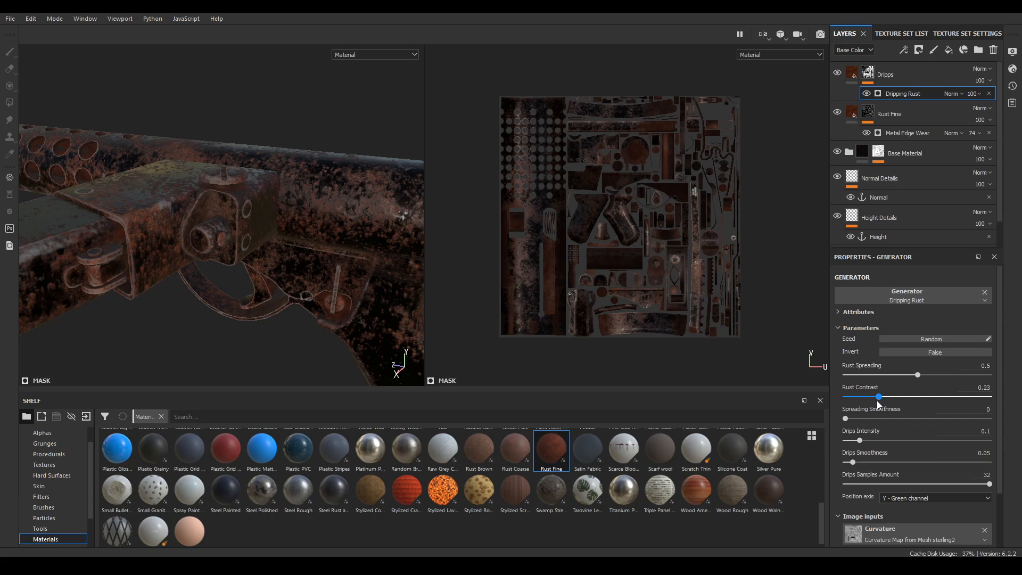
left_click_drag(917, 375, 898, 374)
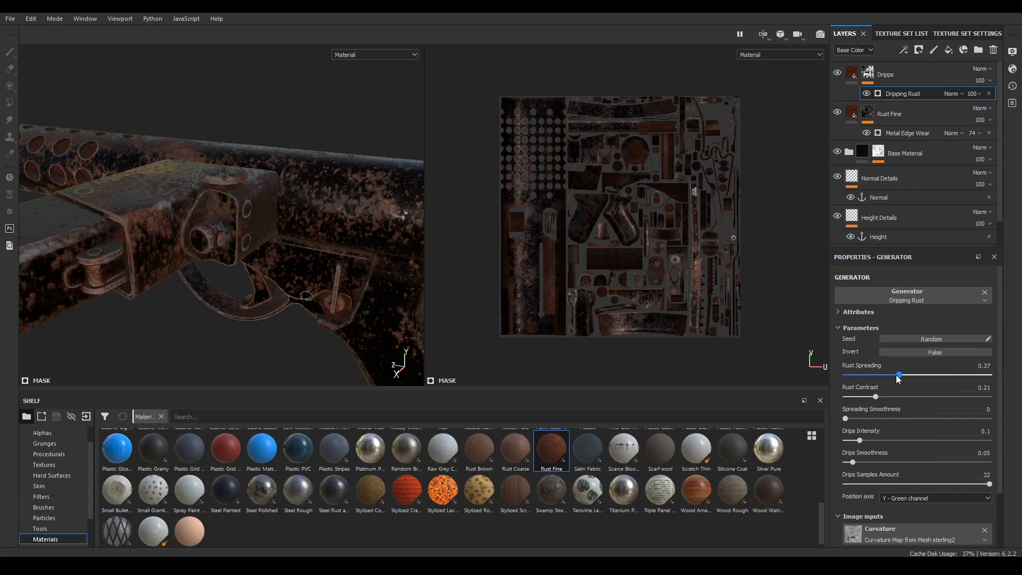
left_click_drag(900, 375, 895, 375)
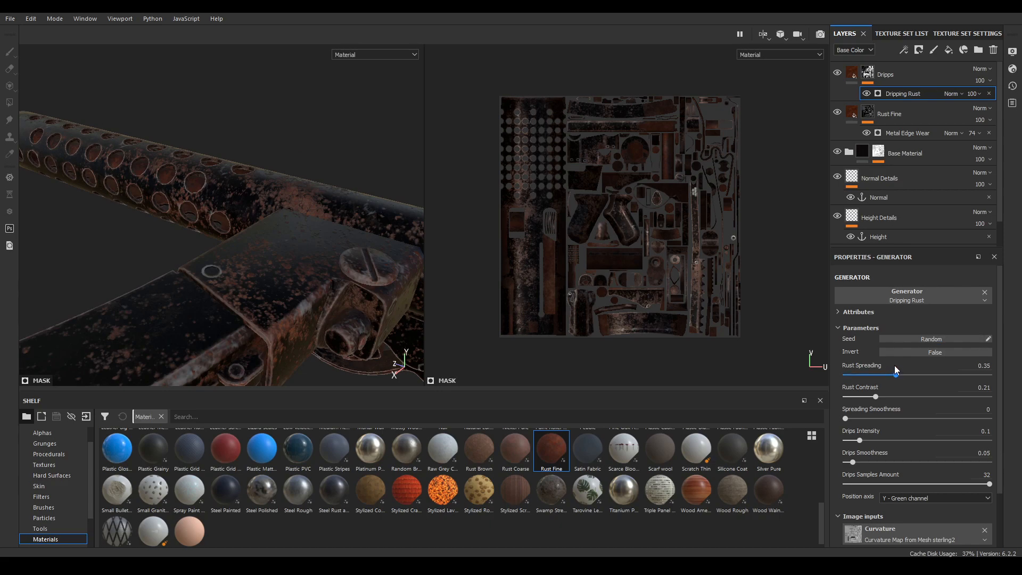
left_click_drag(895, 371, 887, 374)
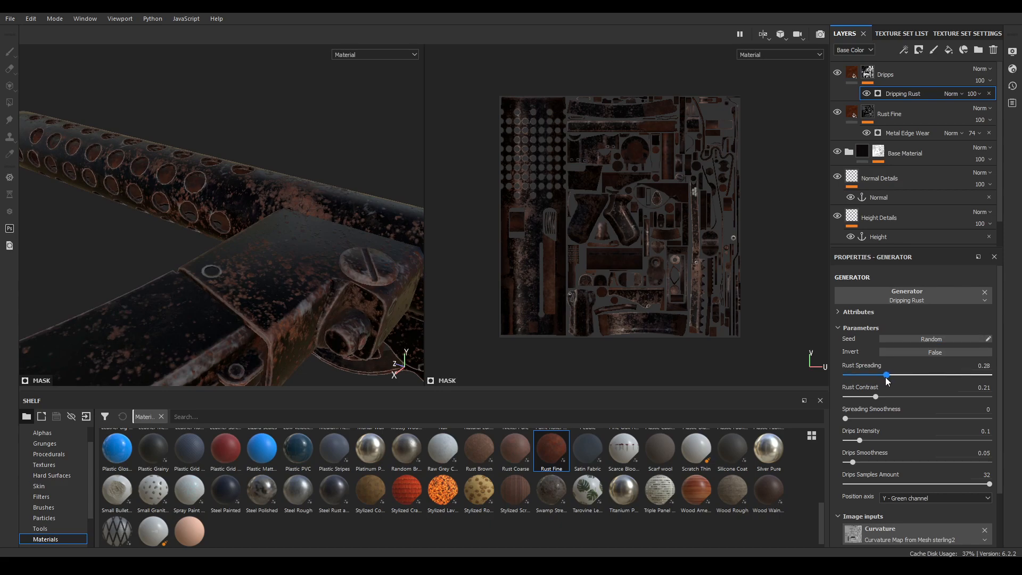
left_click_drag(904, 375, 888, 374)
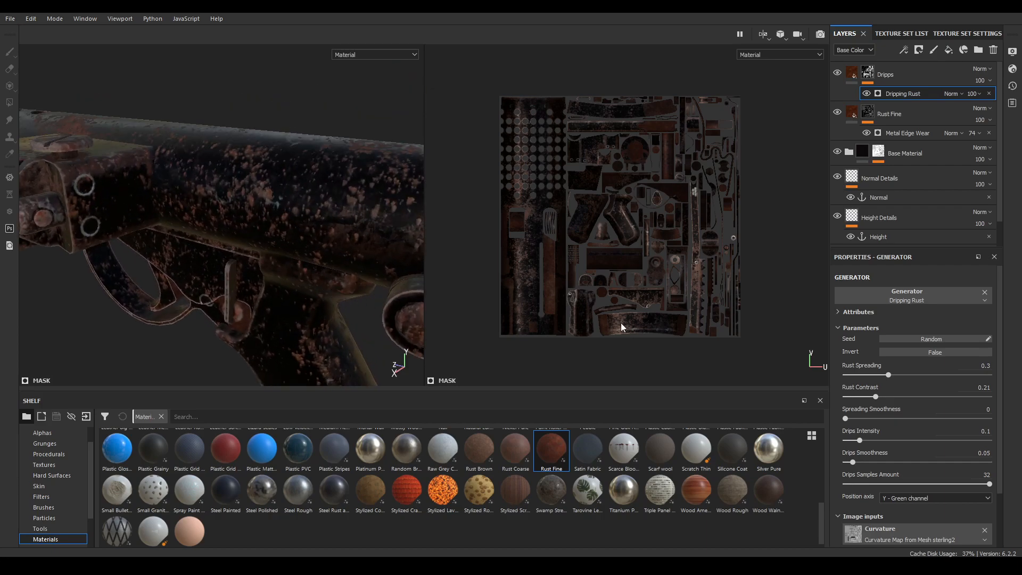
Refine rust contrast to about 0.3 and spreading to roughly 0.4 while checking the receiver
left_click_drag(877, 396, 919, 396)
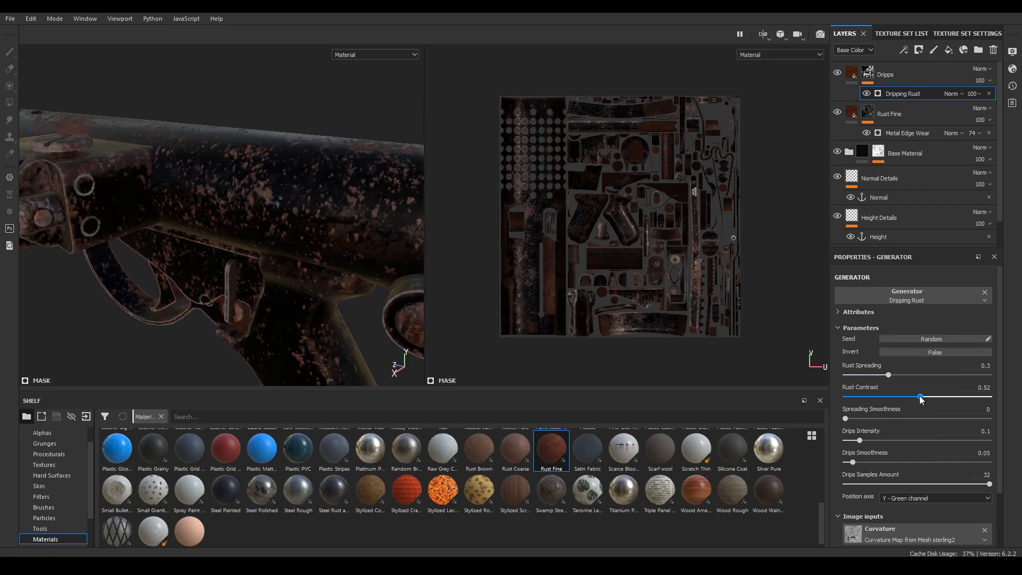
left_click_drag(920, 397, 884, 397)
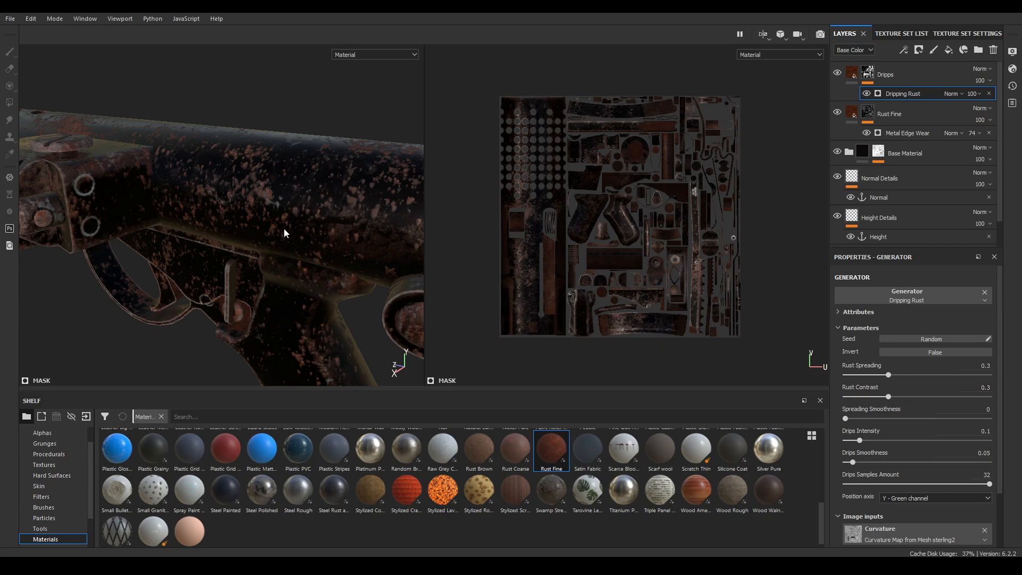
left_click_drag(283, 234, 295, 235)
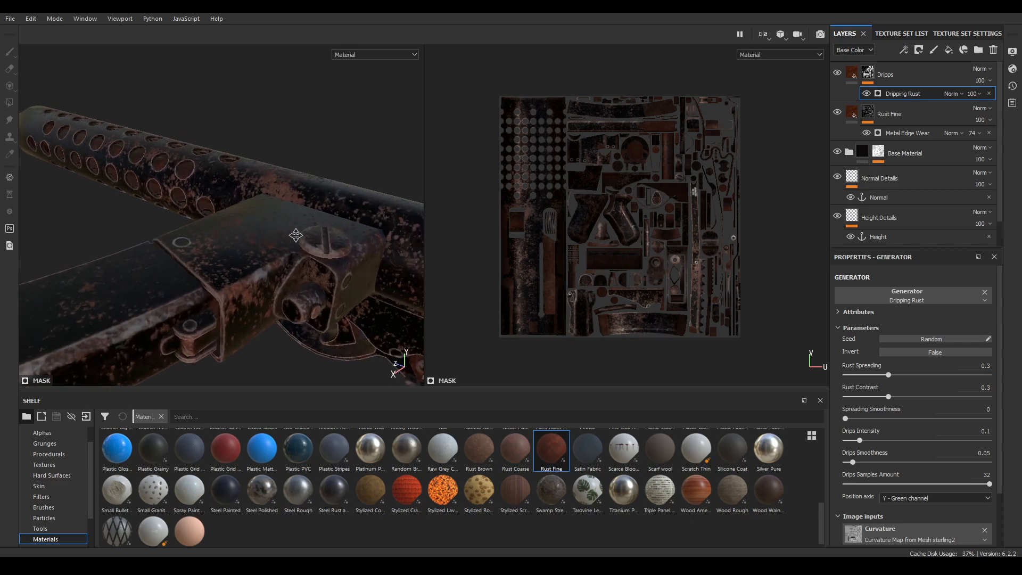
left_click_drag(879, 373, 897, 374)
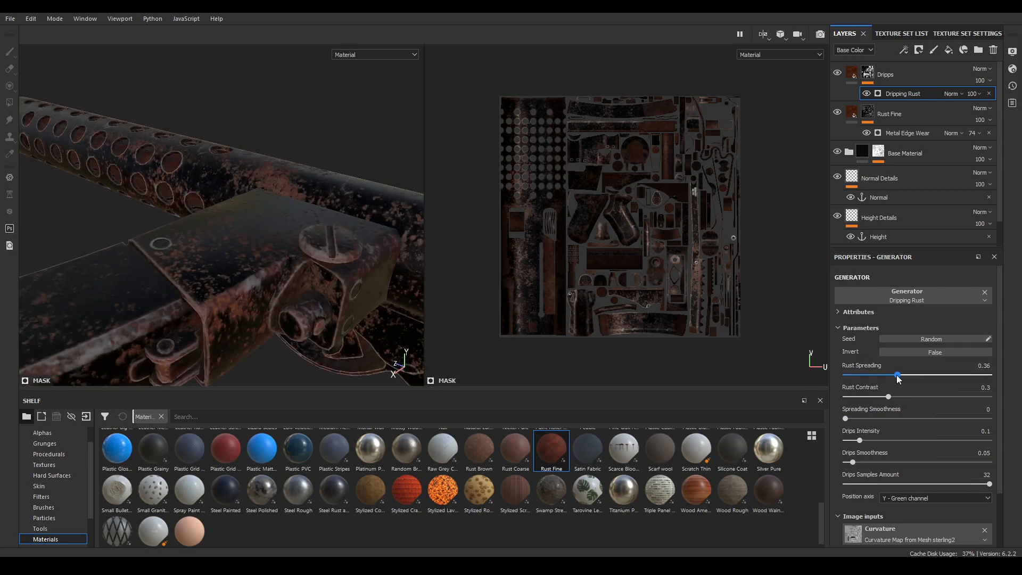
left_click_drag(898, 375, 921, 375)
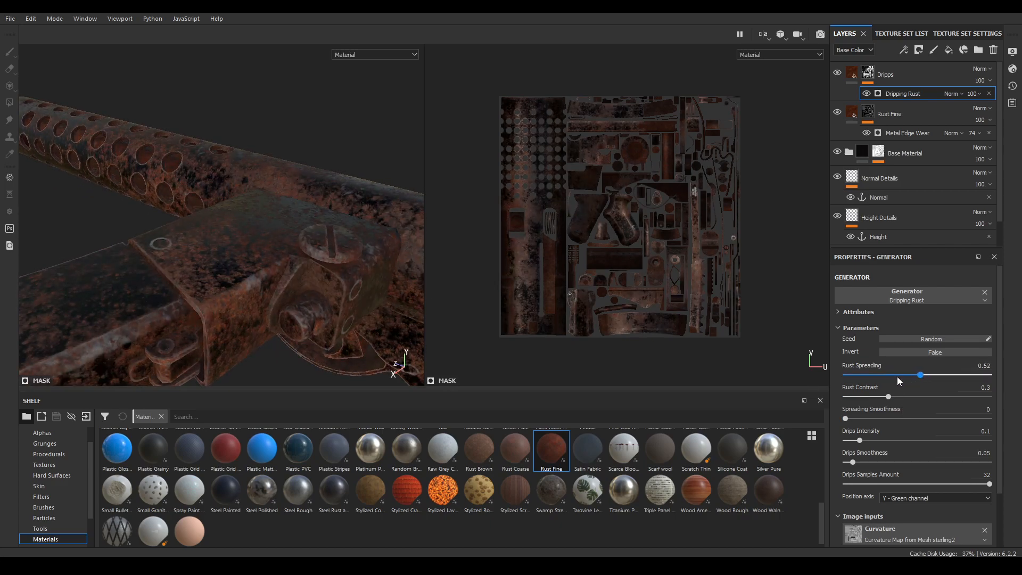
left_click_drag(921, 375, 904, 375)
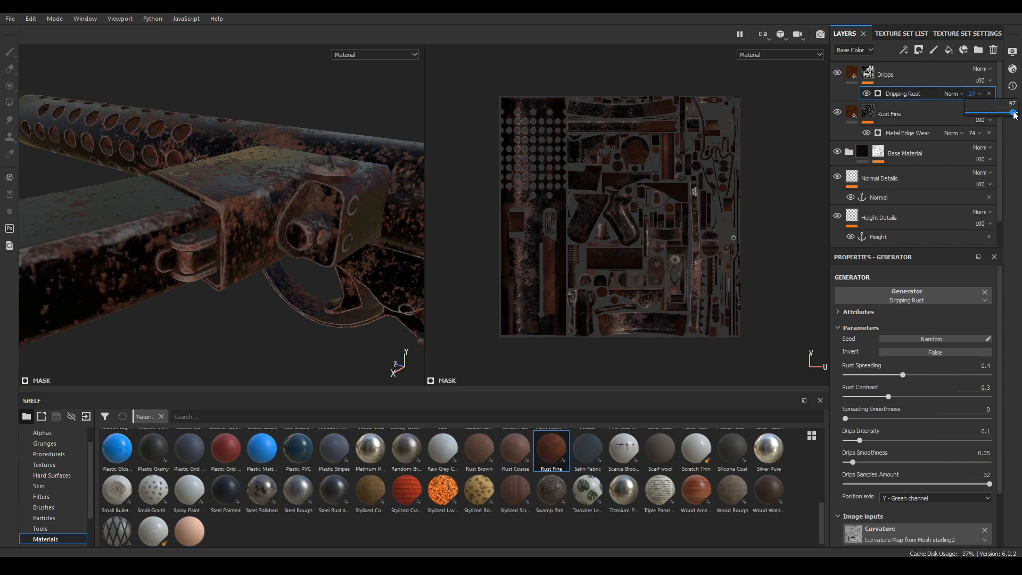
Lower the Dripping Rust generator's opacity to about 50
left_click_drag(1014, 113, 993, 113)
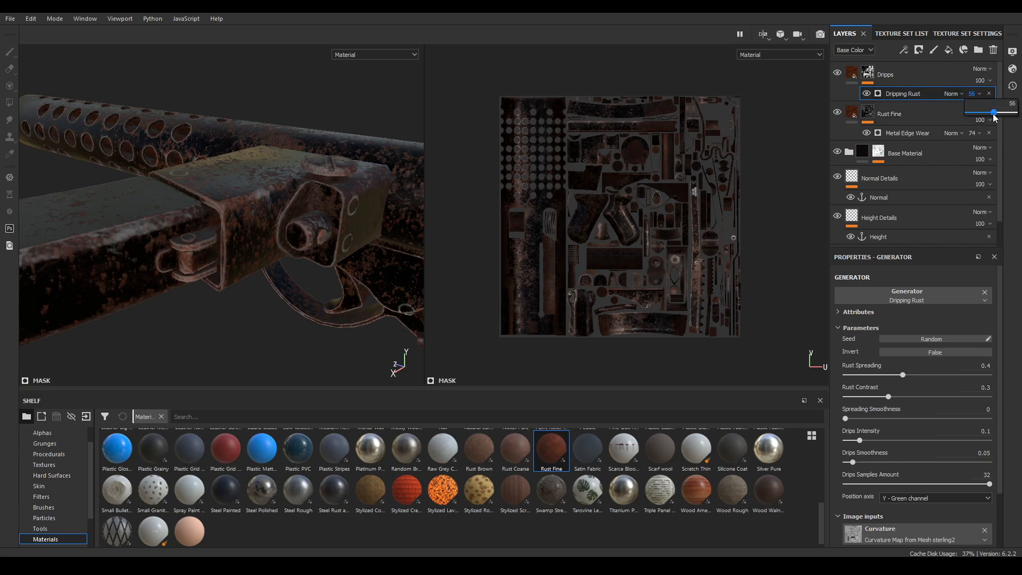
left_click_drag(993, 114, 973, 115)
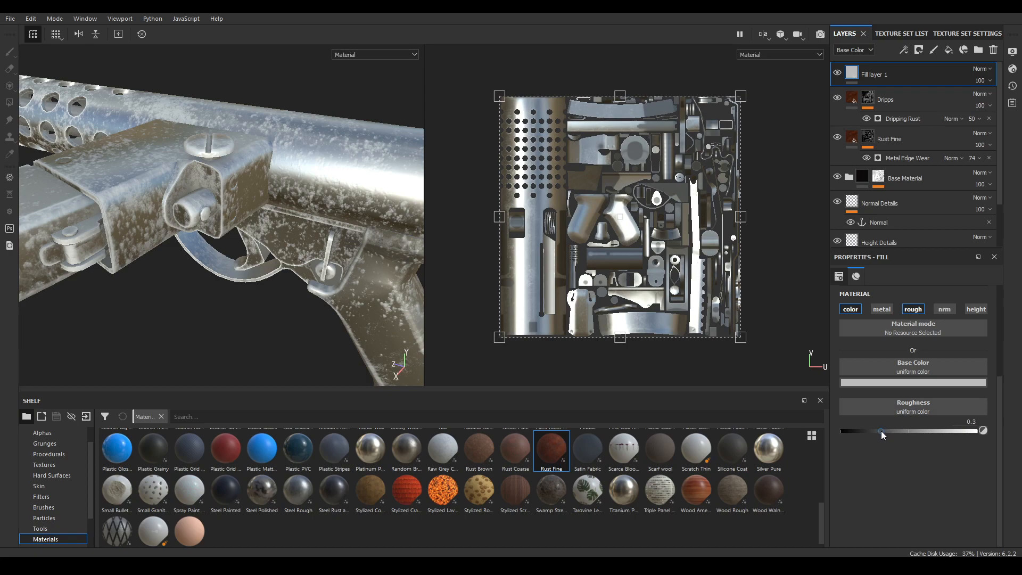
Make the new fill layer fully rough (roughness 1) with a dark yellow-brown base colour
left_click_drag(881, 429, 984, 429)
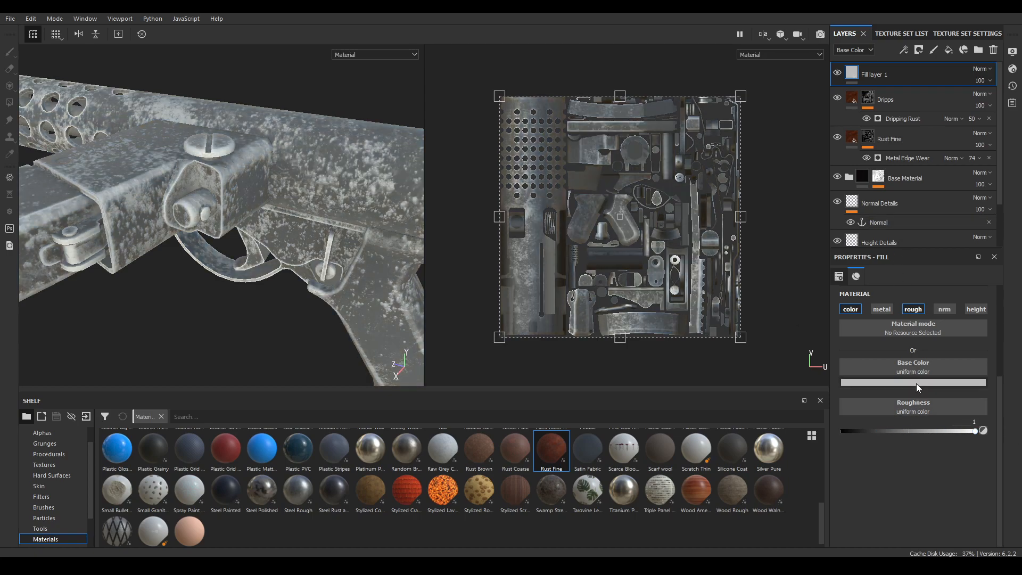
left_click(912, 382)
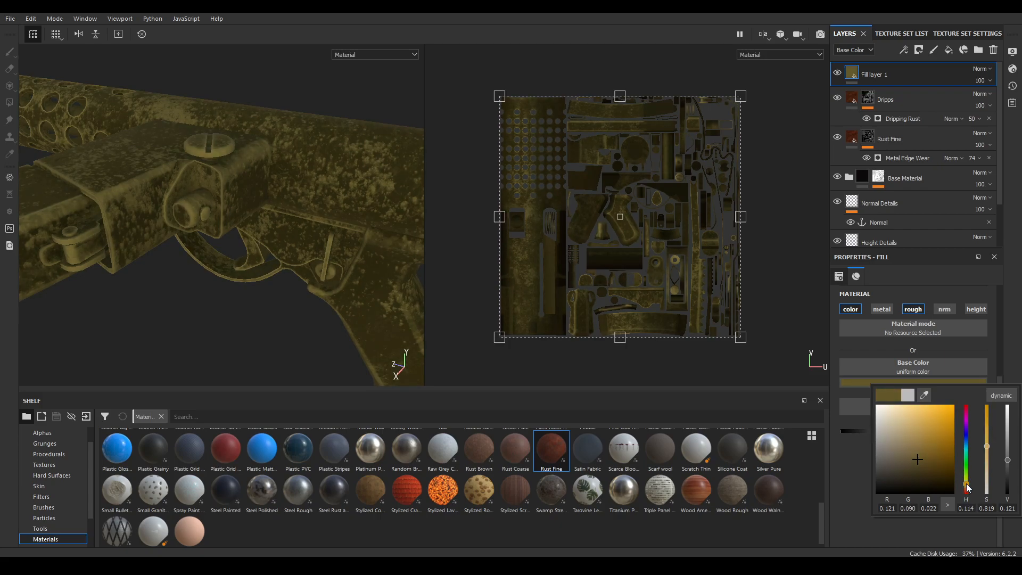
left_click(931, 458)
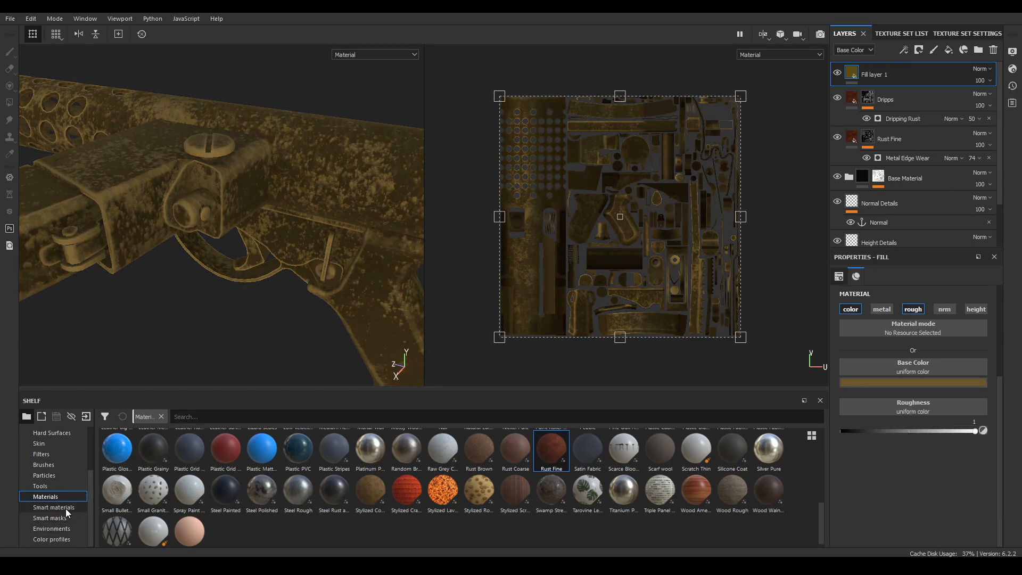
Show the smart mask presets and darken Fill layer 1's base colour to a dark brownish tone
left_click(50, 517)
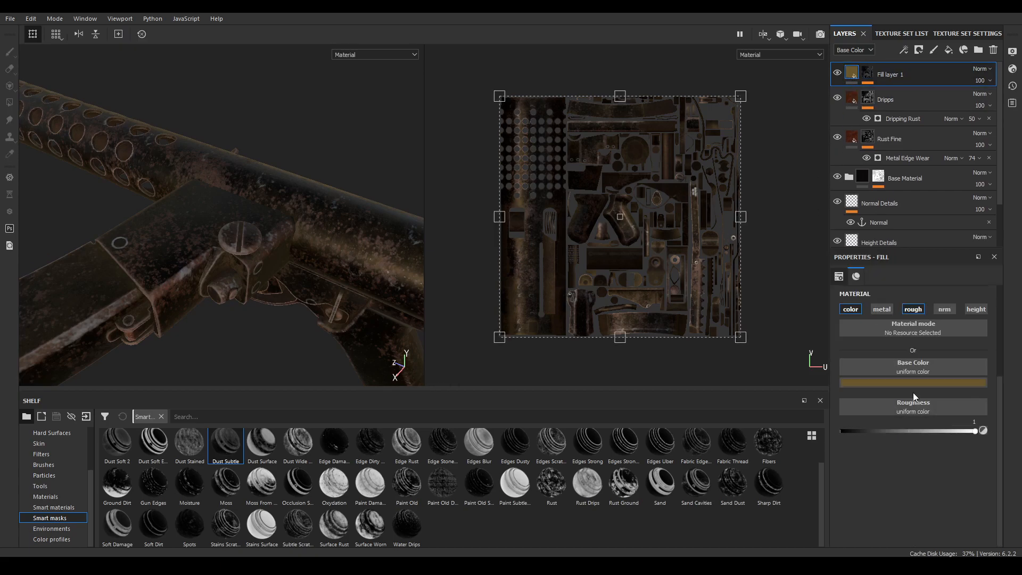
left_click(912, 382)
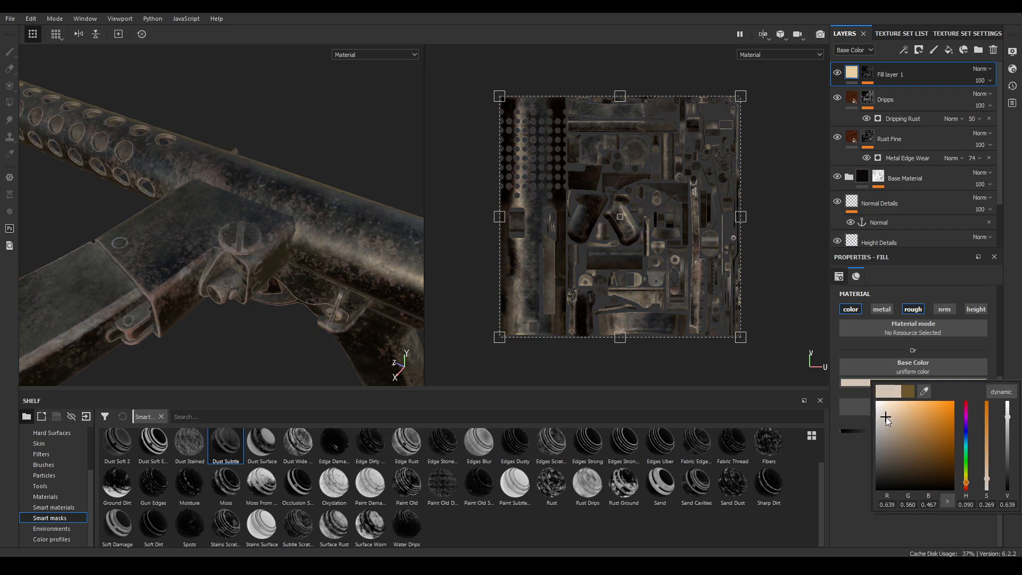
left_click_drag(885, 417, 893, 422)
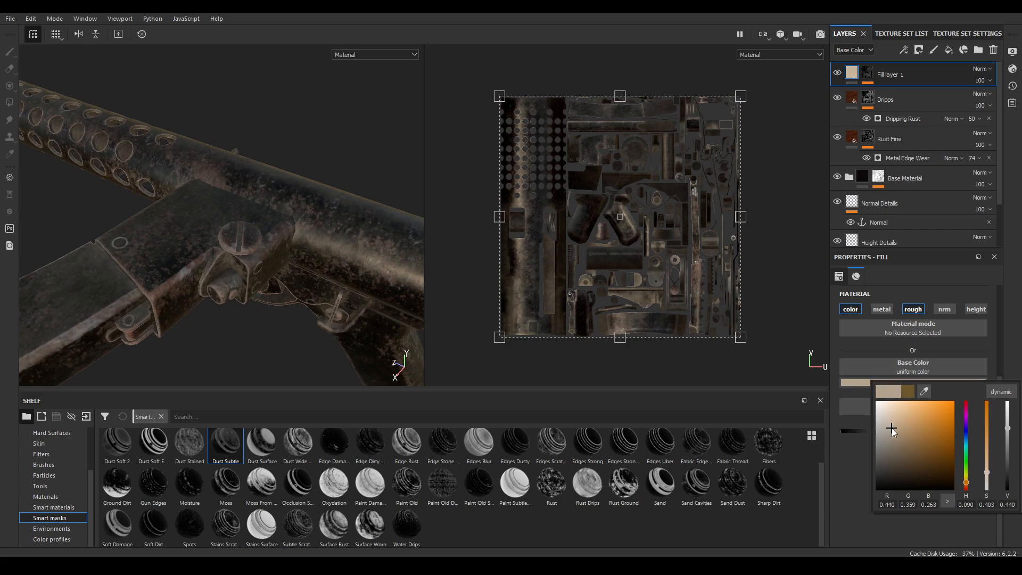
left_click(891, 434)
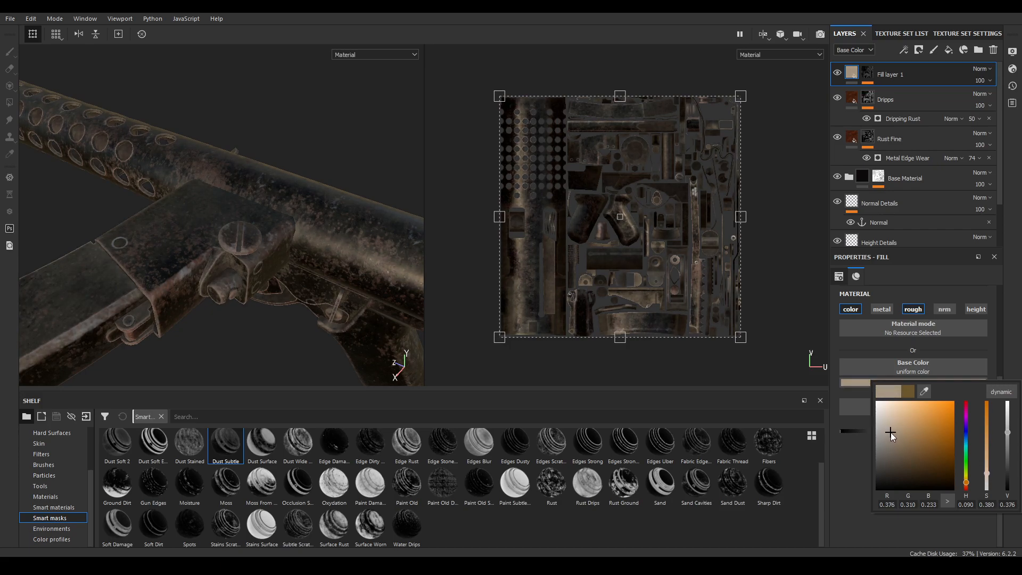
left_click(884, 451)
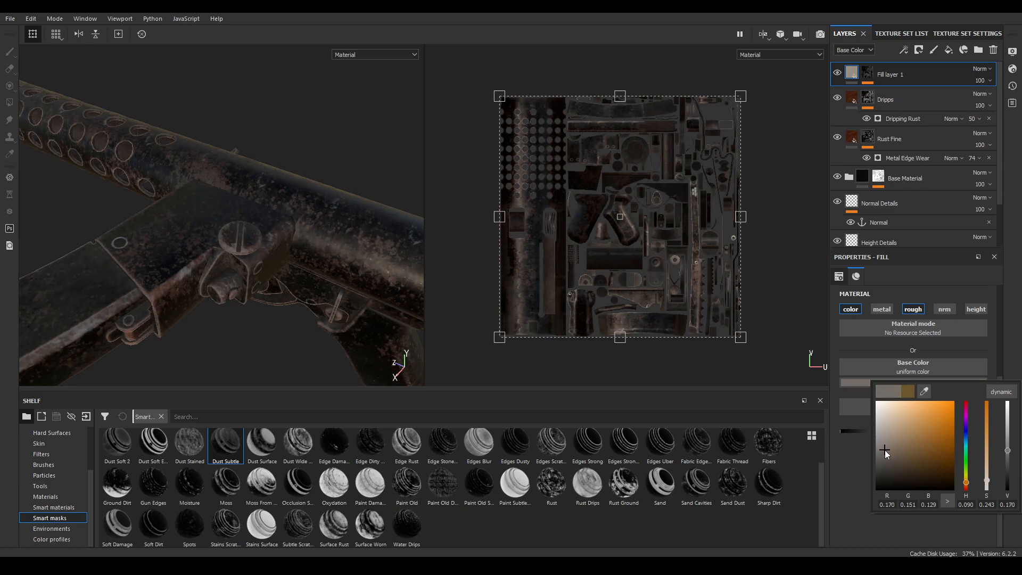
left_click(878, 441)
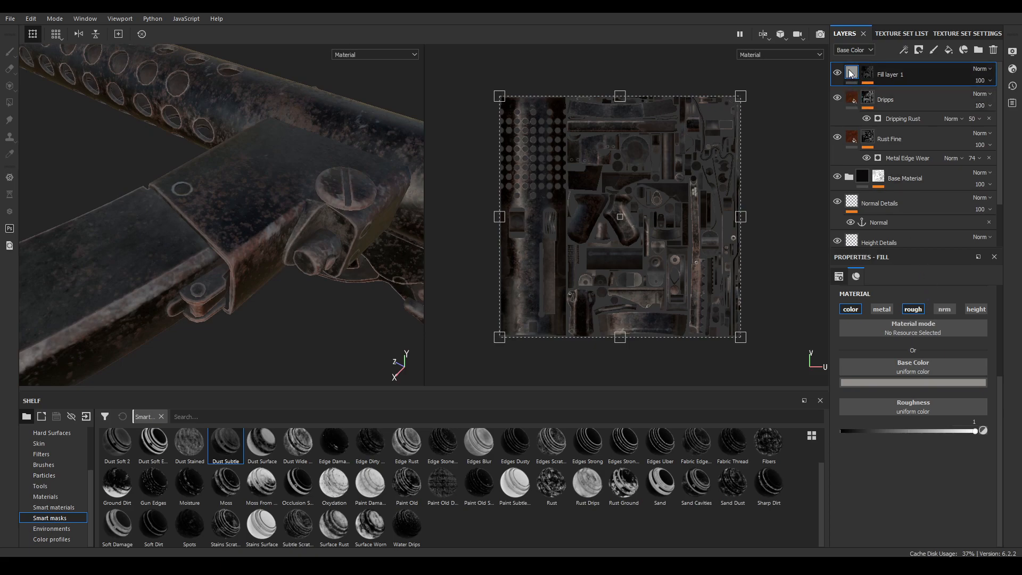
Rework the dirt colour from yellow-olive down to a desaturated near-black
left_click(913, 382)
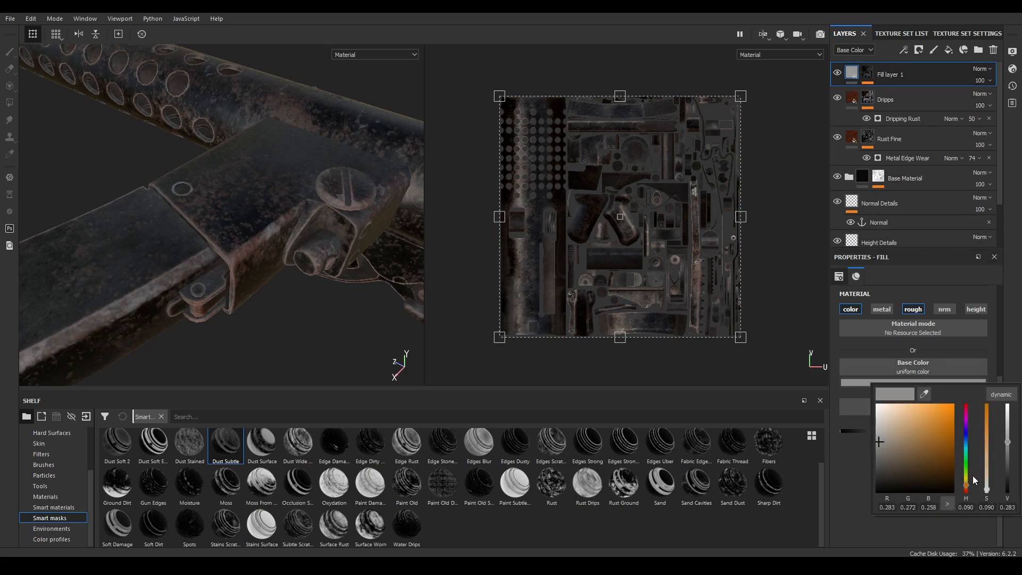
left_click(912, 426)
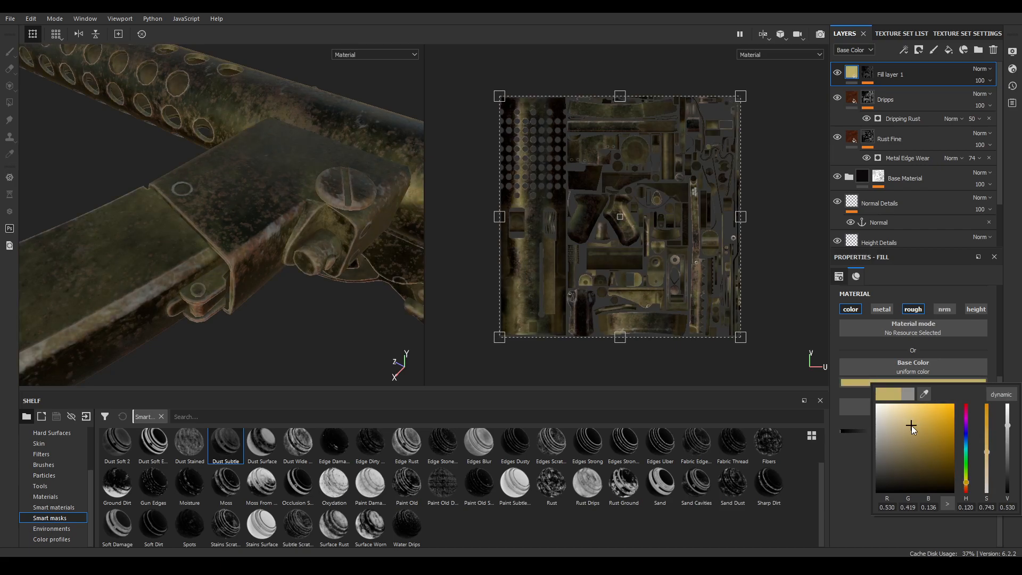
left_click_drag(911, 425, 893, 438)
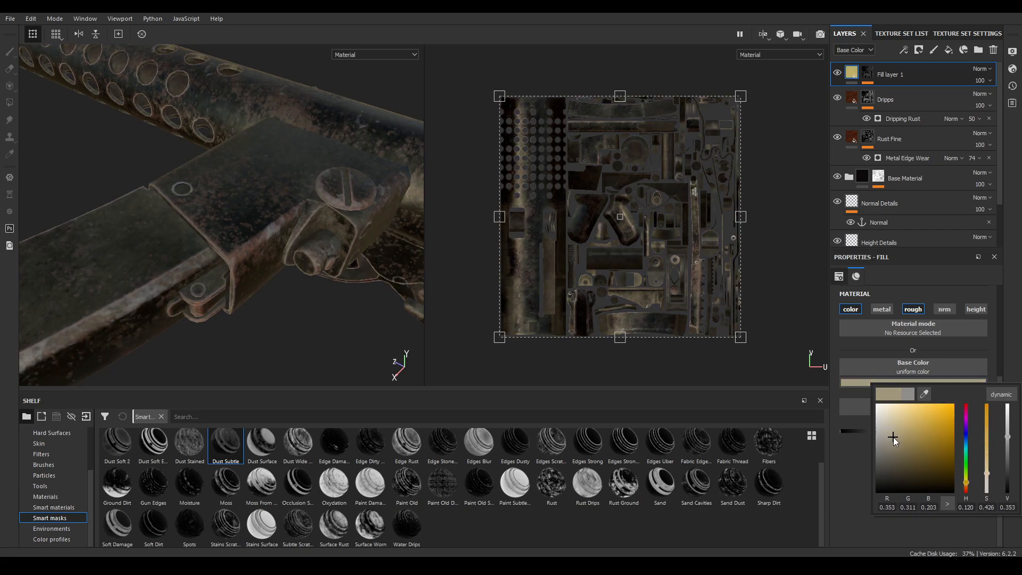
left_click(890, 435)
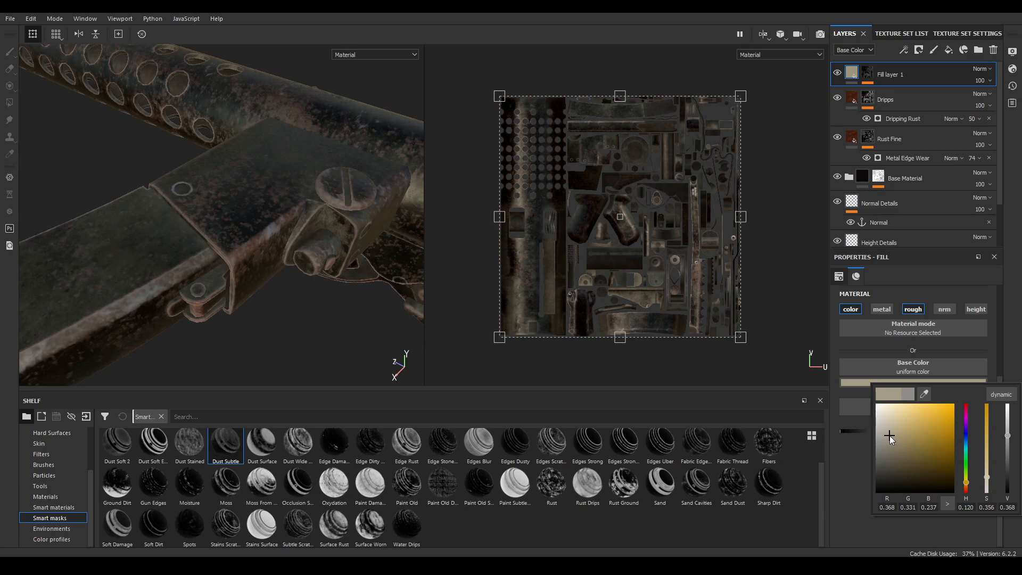
left_click_drag(888, 435, 875, 478)
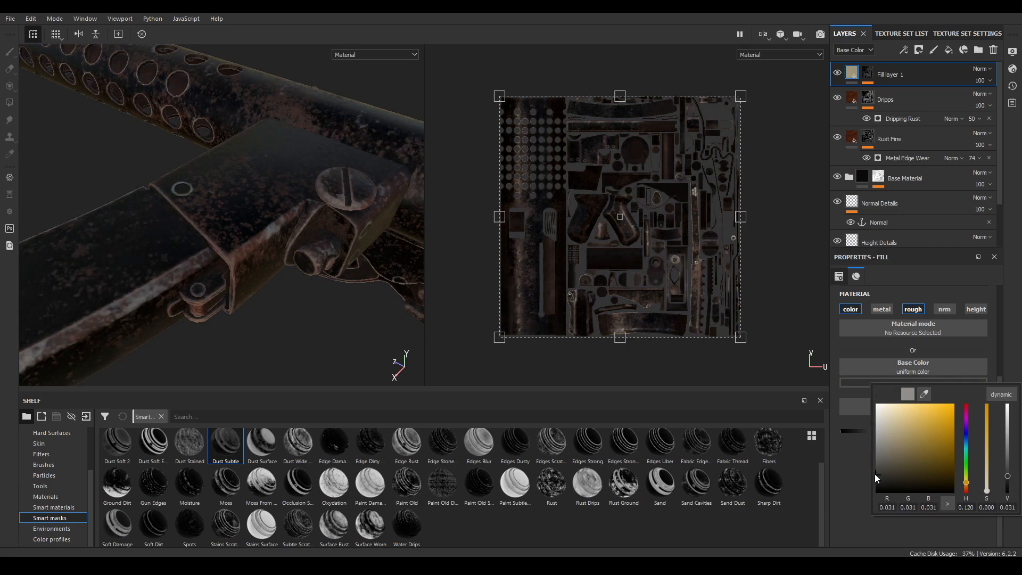
left_click(885, 455)
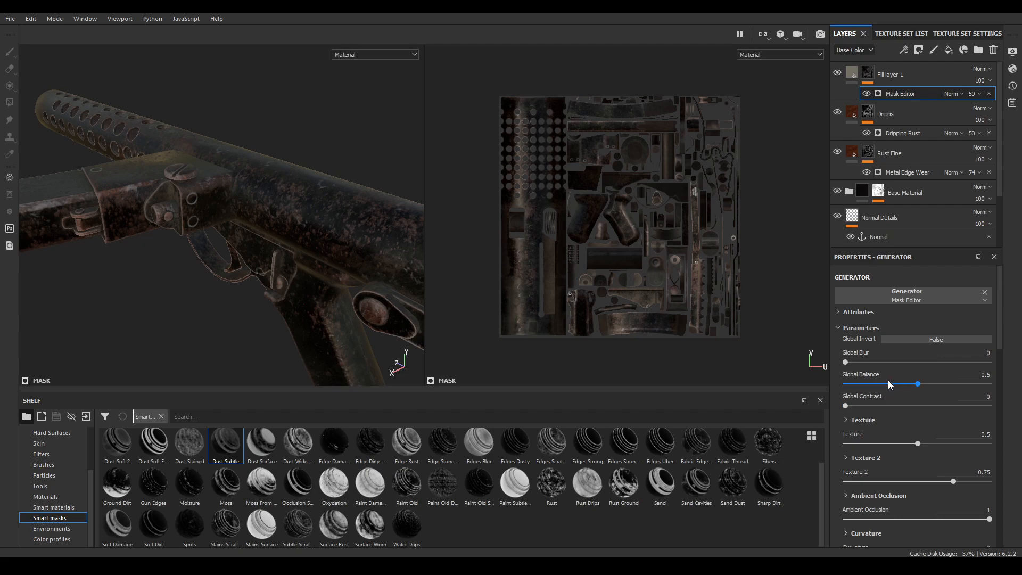
Set the Mask Editor global balance to 0.6 and contrast to 0.3, inspecting dirt along the barrel
left_click_drag(917, 384, 944, 384)
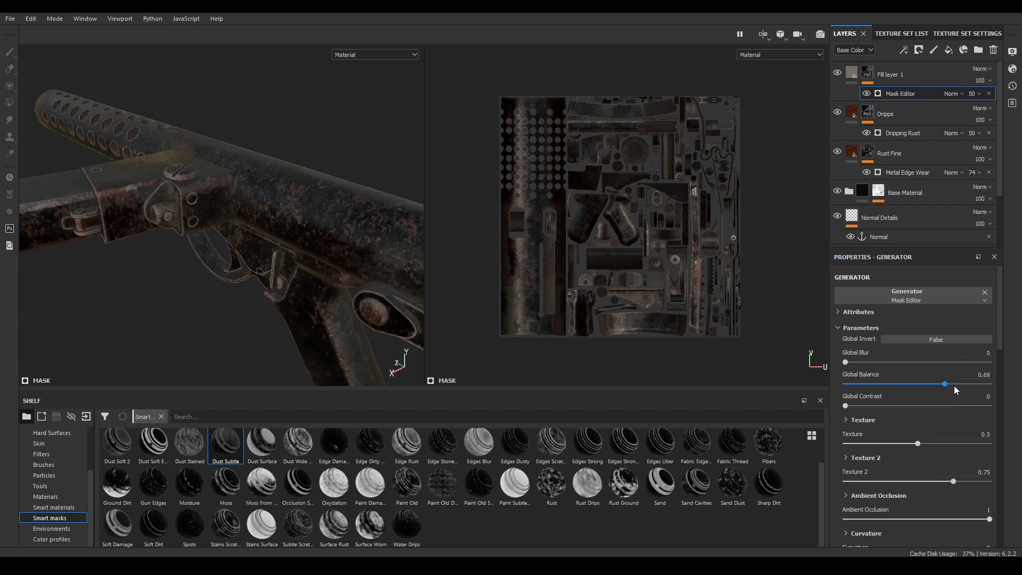
left_click_drag(945, 383, 931, 383)
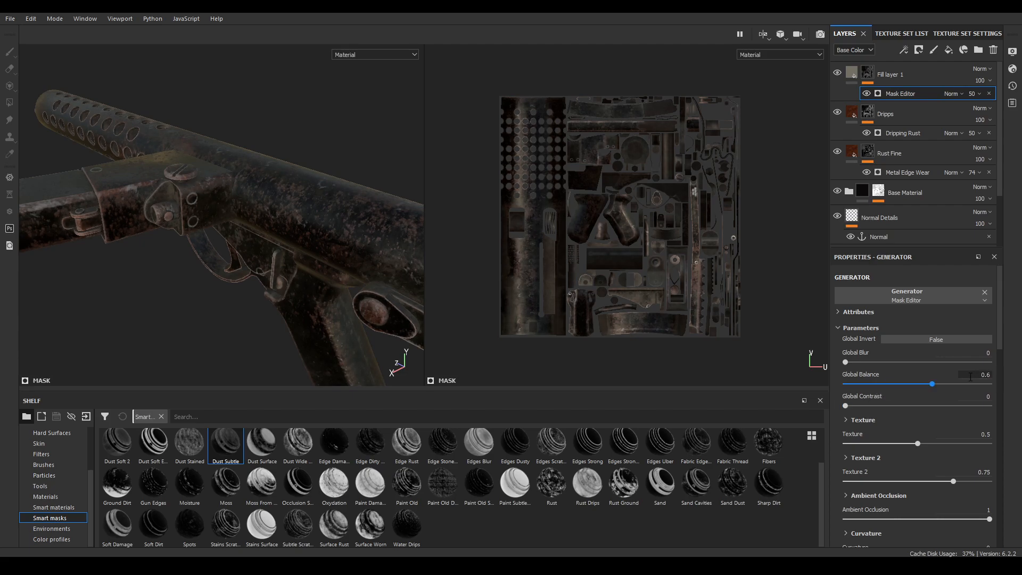
left_click_drag(845, 405, 879, 405)
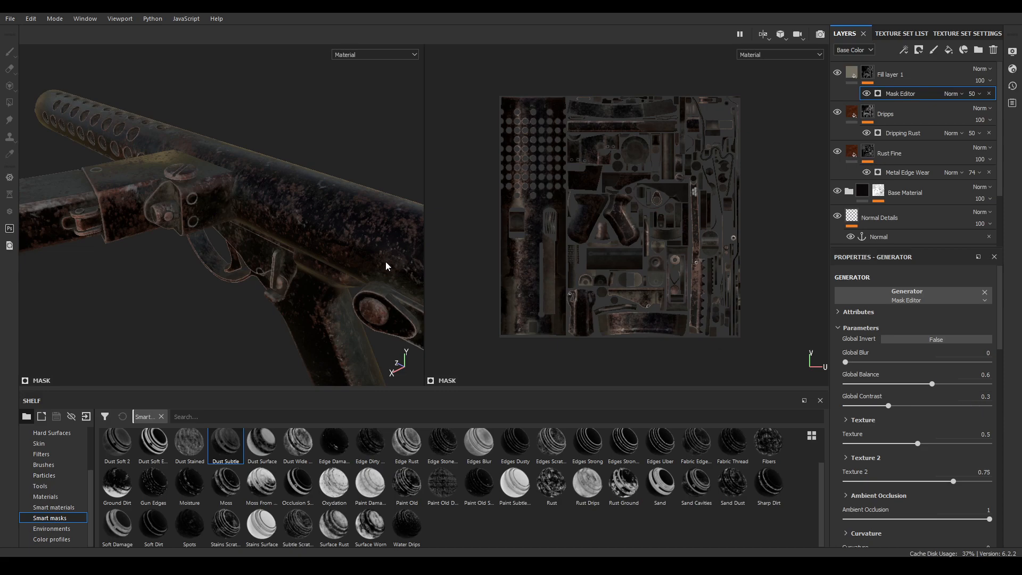
left_click_drag(386, 266, 193, 225)
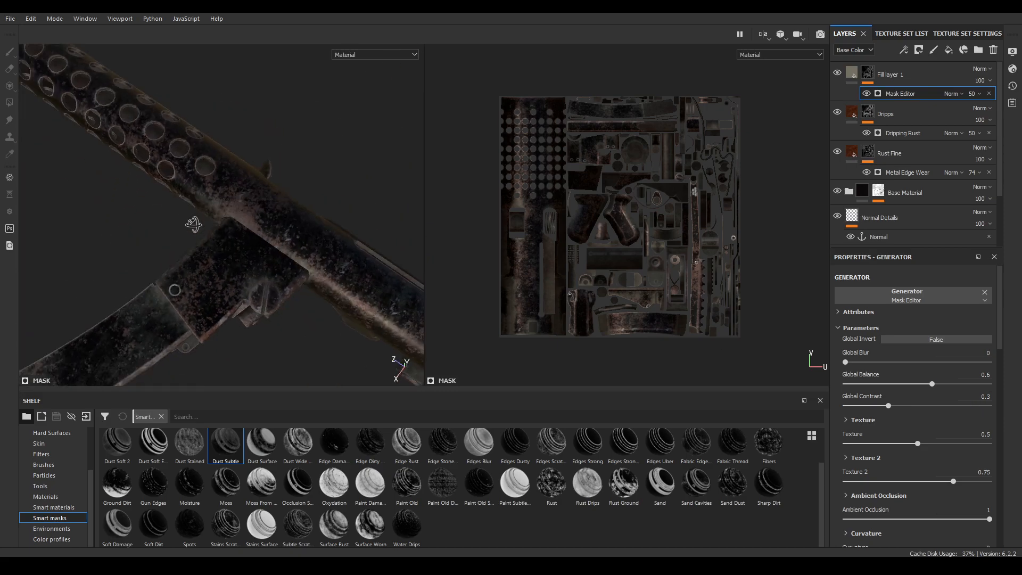
left_click_drag(193, 225, 151, 192)
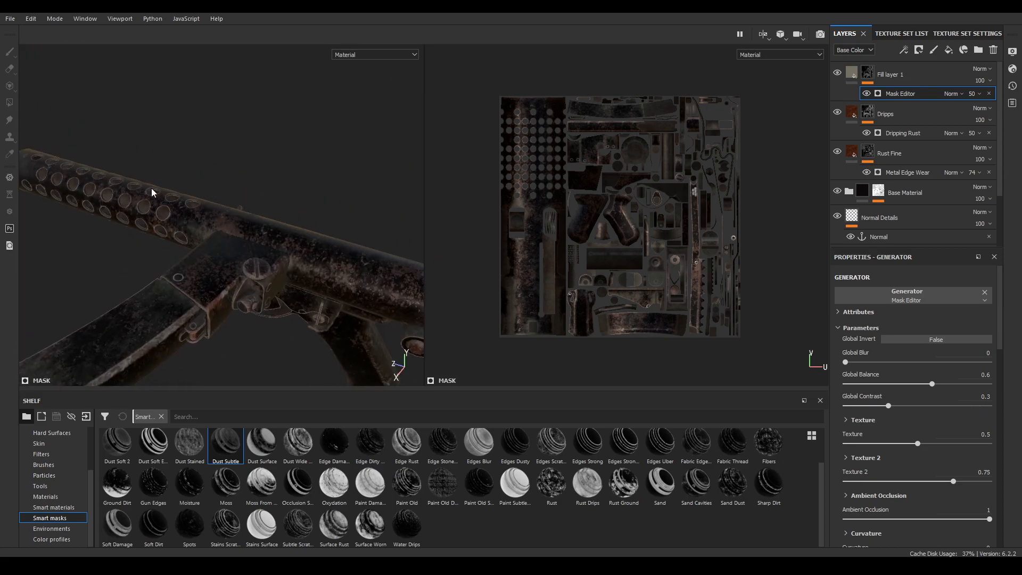
left_click_drag(152, 193, 261, 199)
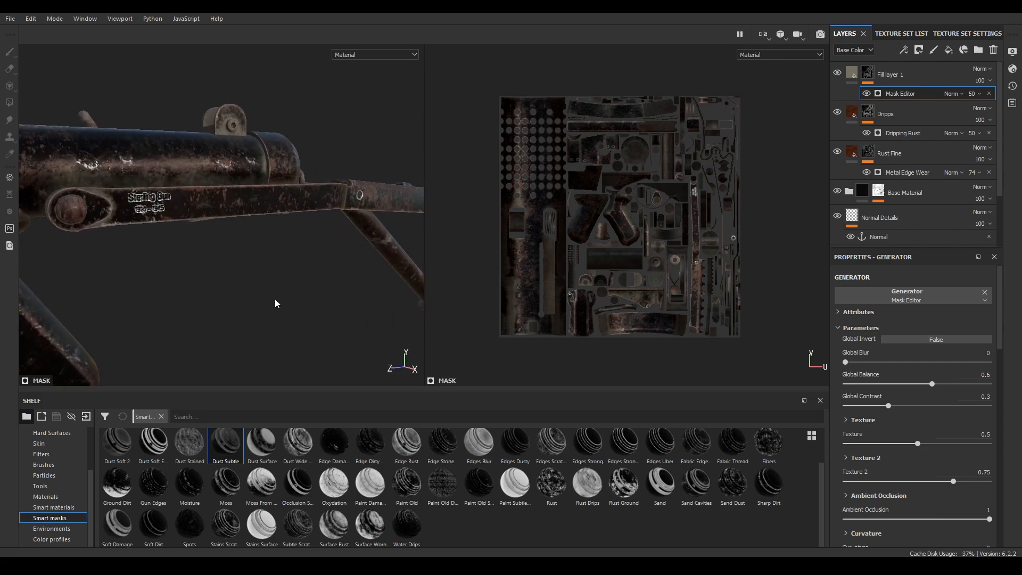
left_click_drag(274, 303, 167, 295)
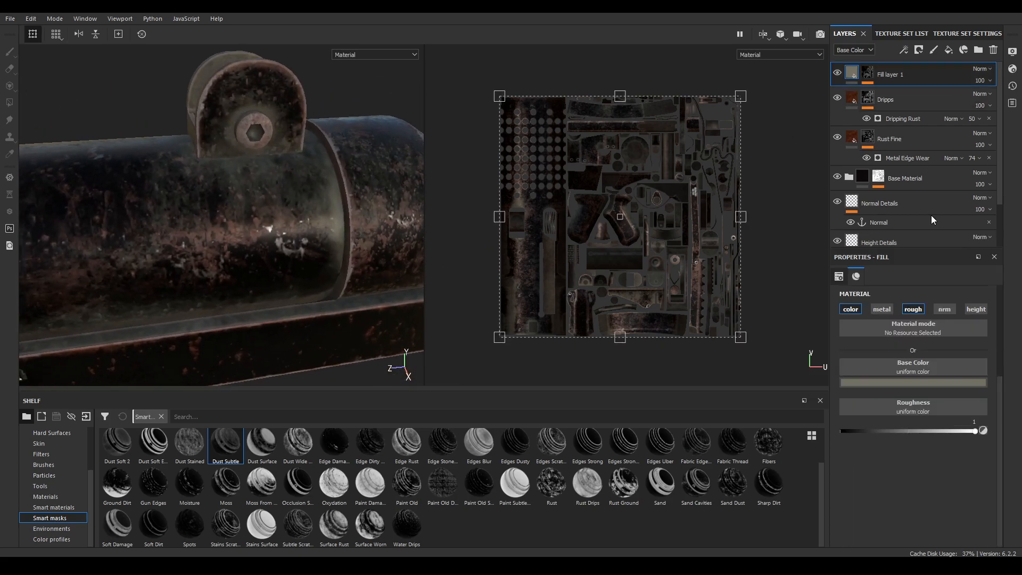
left_click(976, 309)
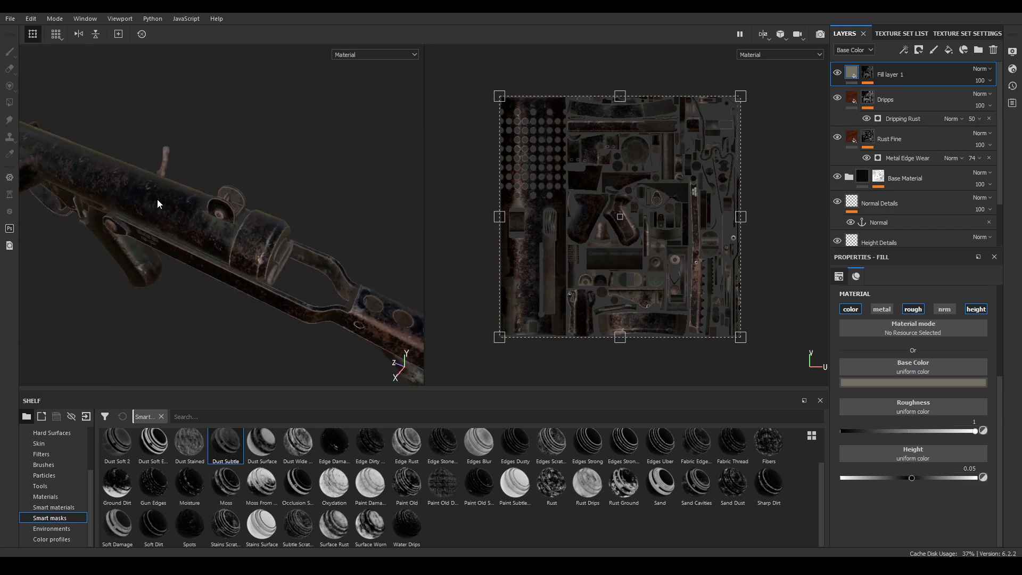
left_click_drag(157, 205, 150, 257)
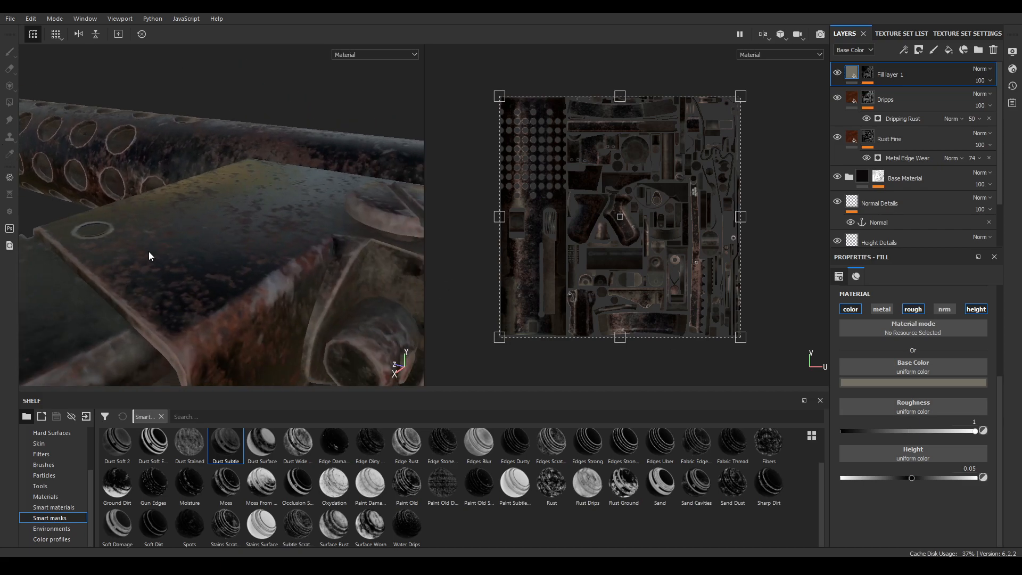
left_click_drag(150, 256, 230, 146)
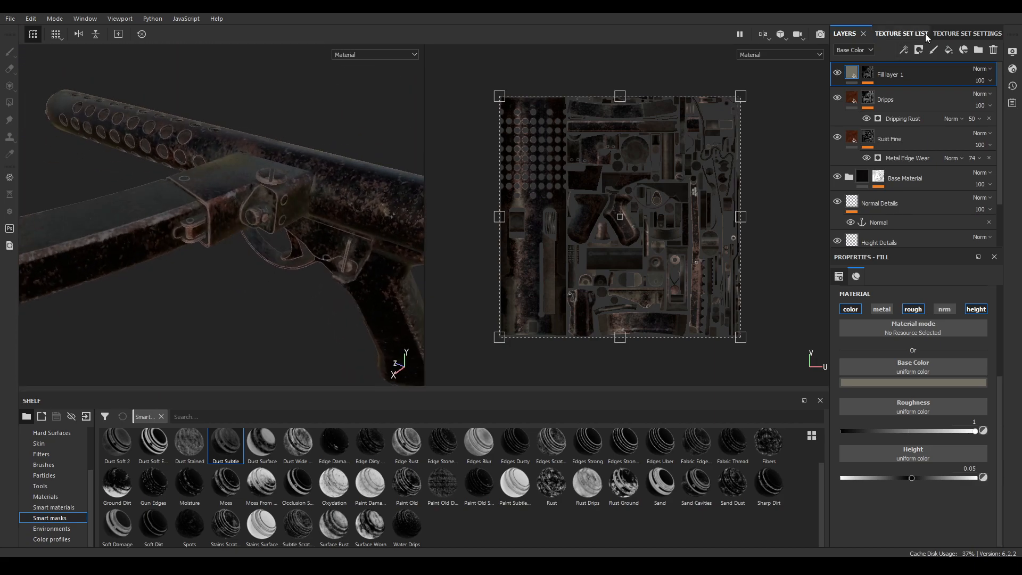
Duplicate the fill layer, name the original 'Dirt', and give the copy a very dark brown base colour
right_click(890, 73)
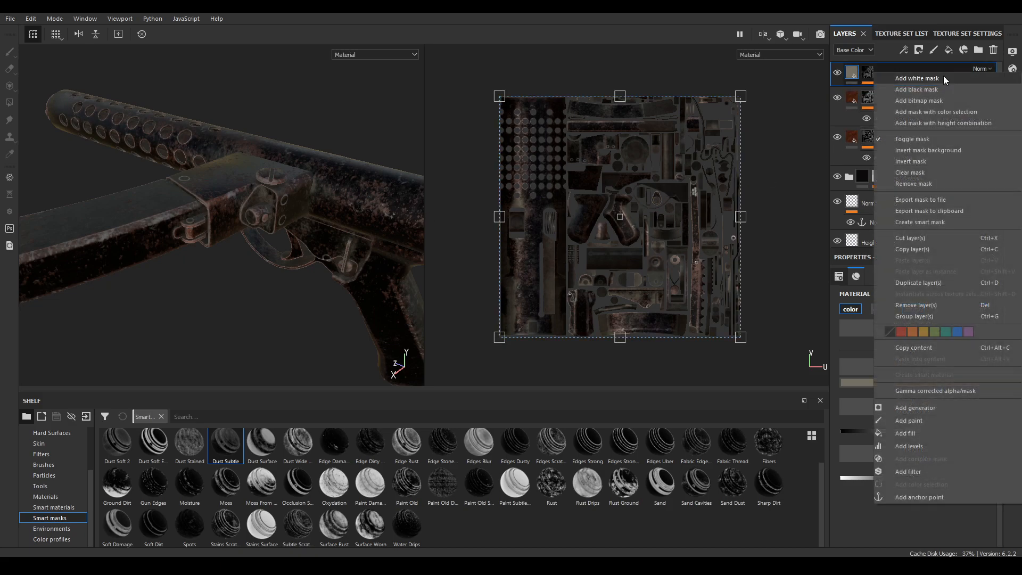
mouse_move(937, 282)
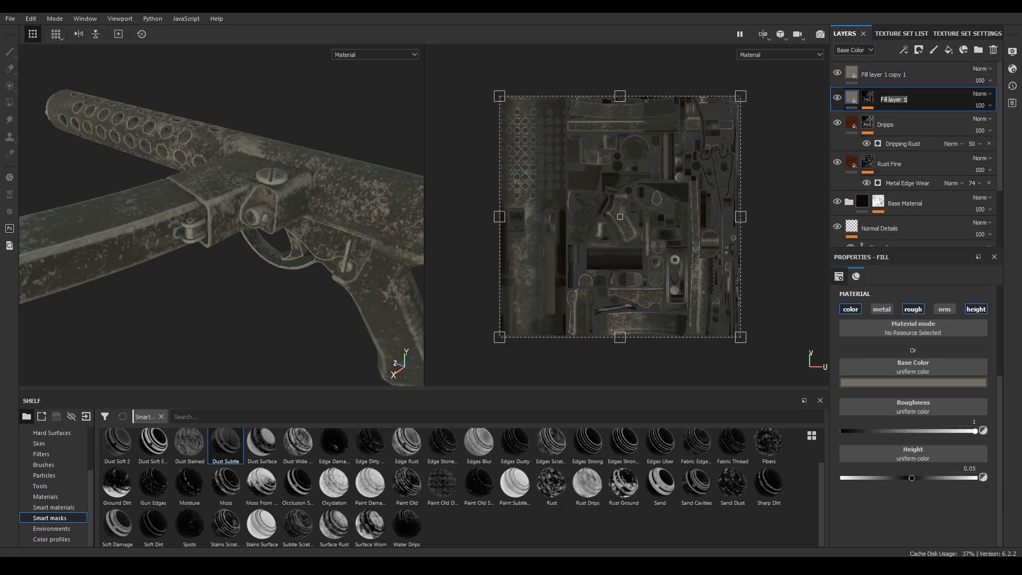
double_click(893, 99)
type("Dirt")
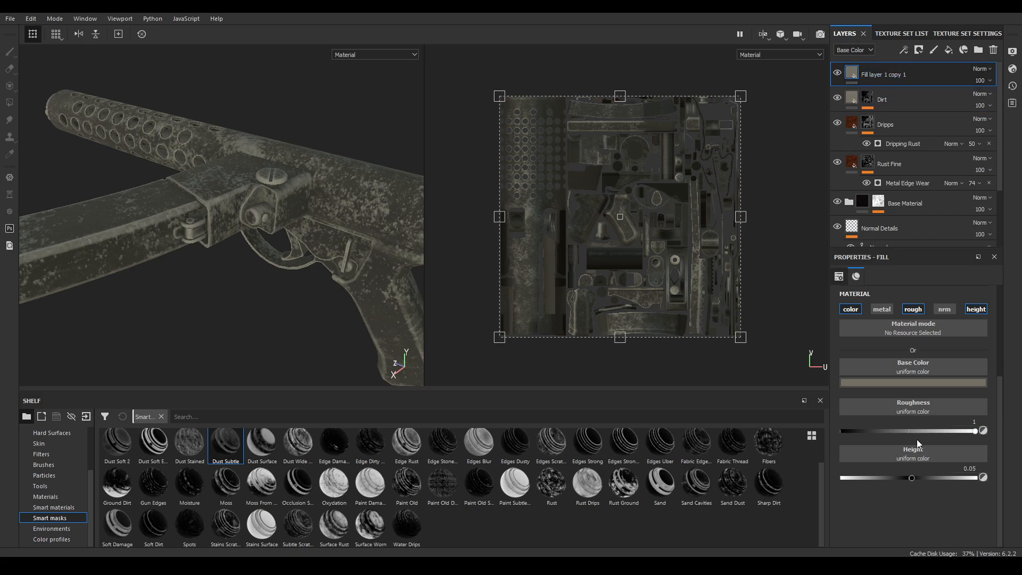
left_click(912, 383)
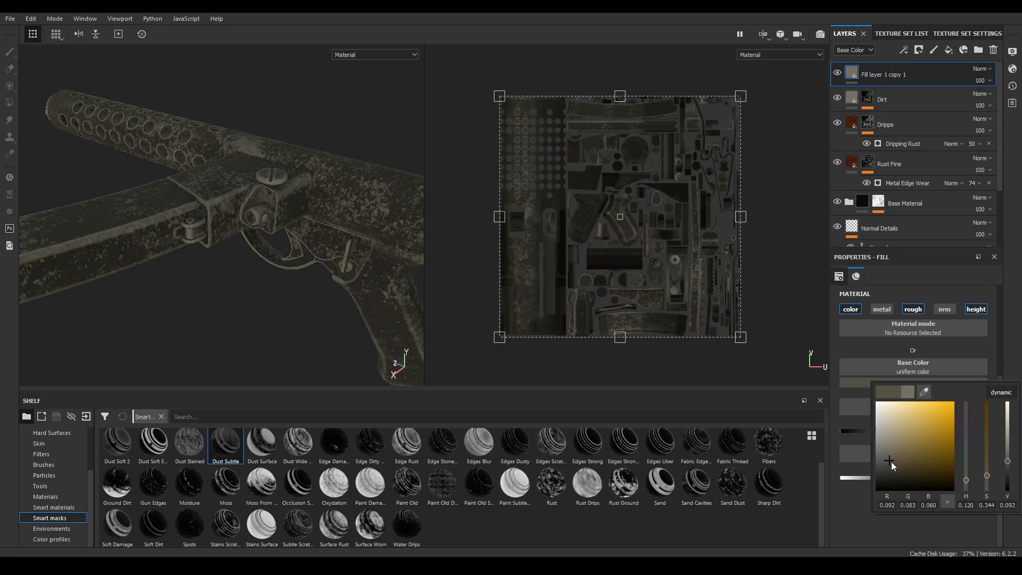
left_click(890, 471)
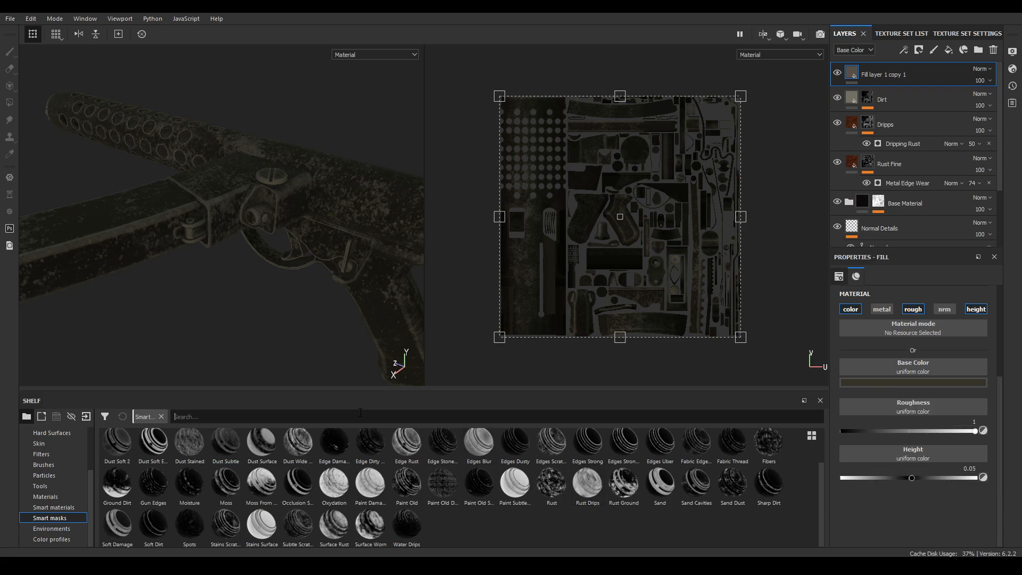
Search the shelf for 'dirt' and apply the Dirt smart mask to Fill layer 1 copy 1
type("dirt")
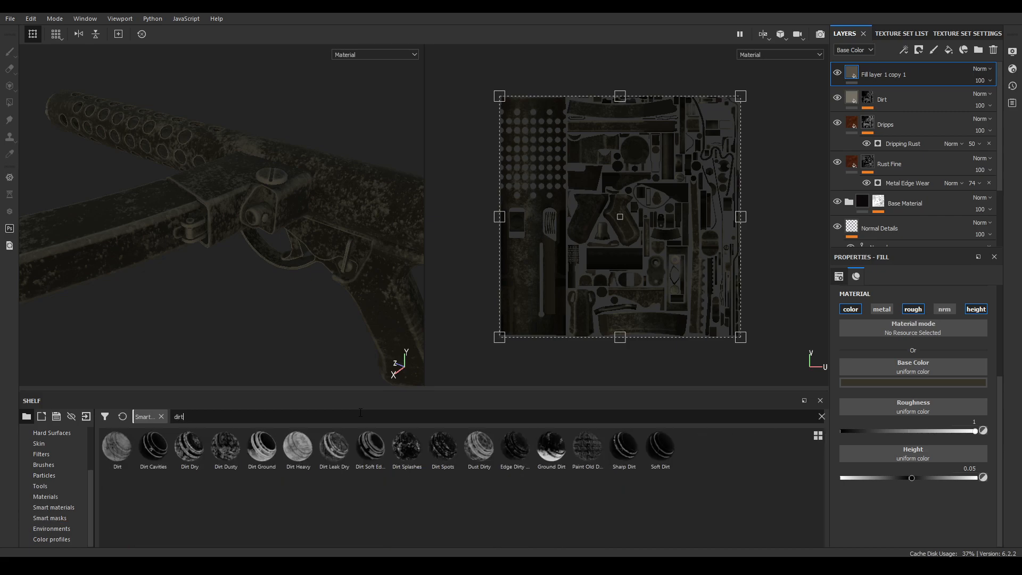
mouse_move(121, 446)
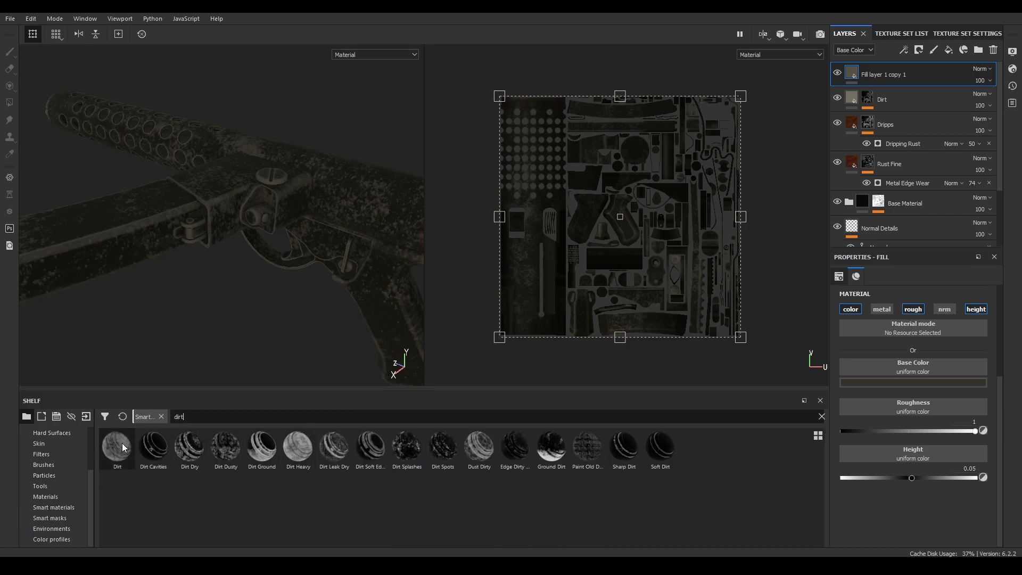
left_click(117, 447)
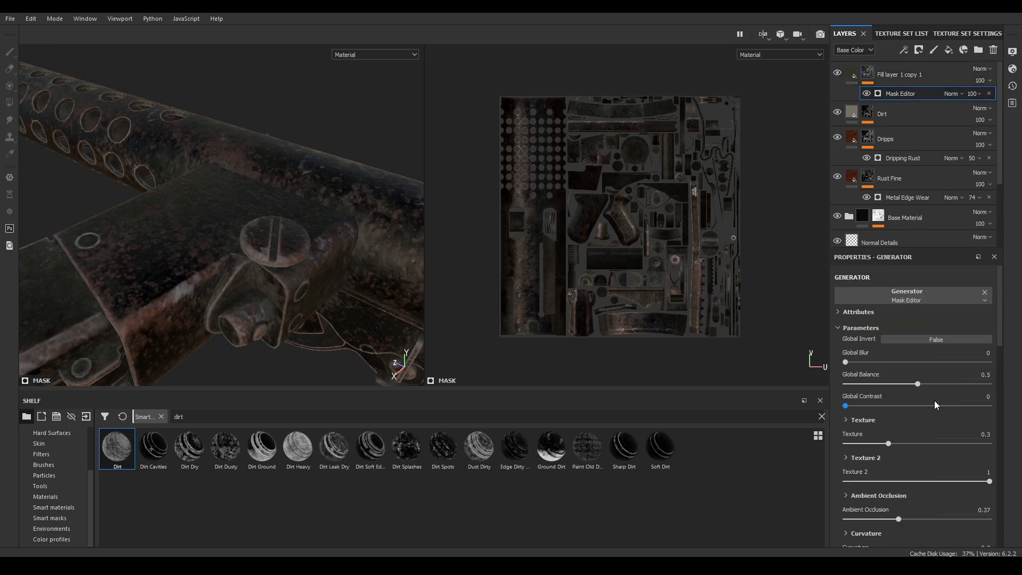
Set the dark layer's Dirt generator to Global Balance 0.46 and Global Contrast 0.1
left_click_drag(915, 384, 933, 384)
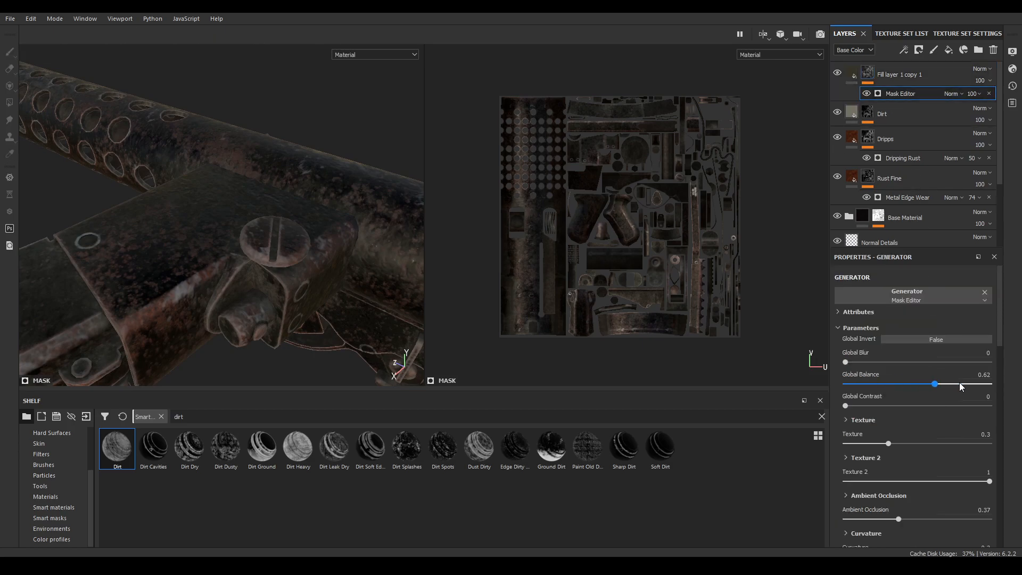
left_click_drag(933, 384, 945, 384)
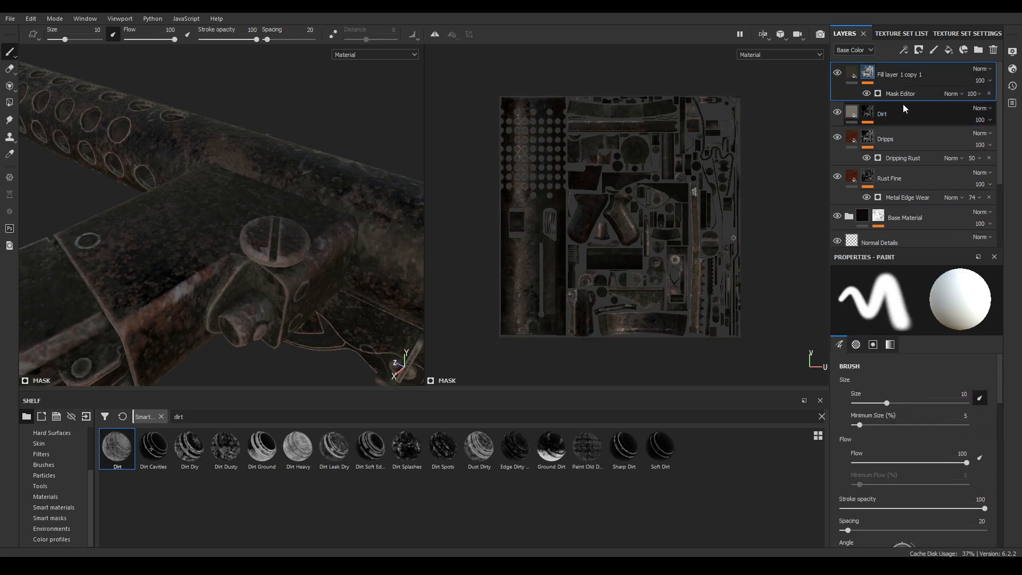
left_click(901, 94)
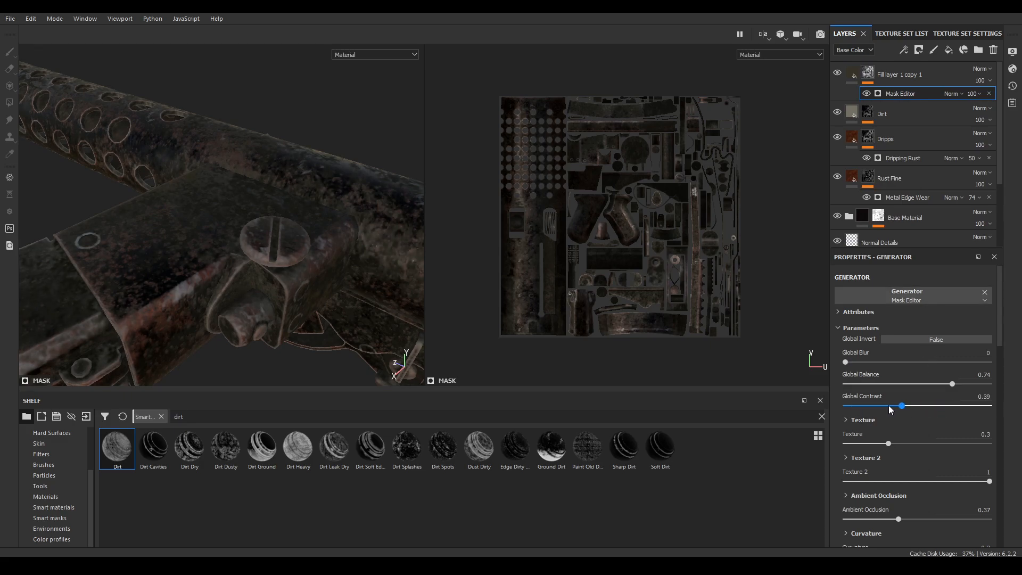
left_click_drag(901, 406, 846, 406)
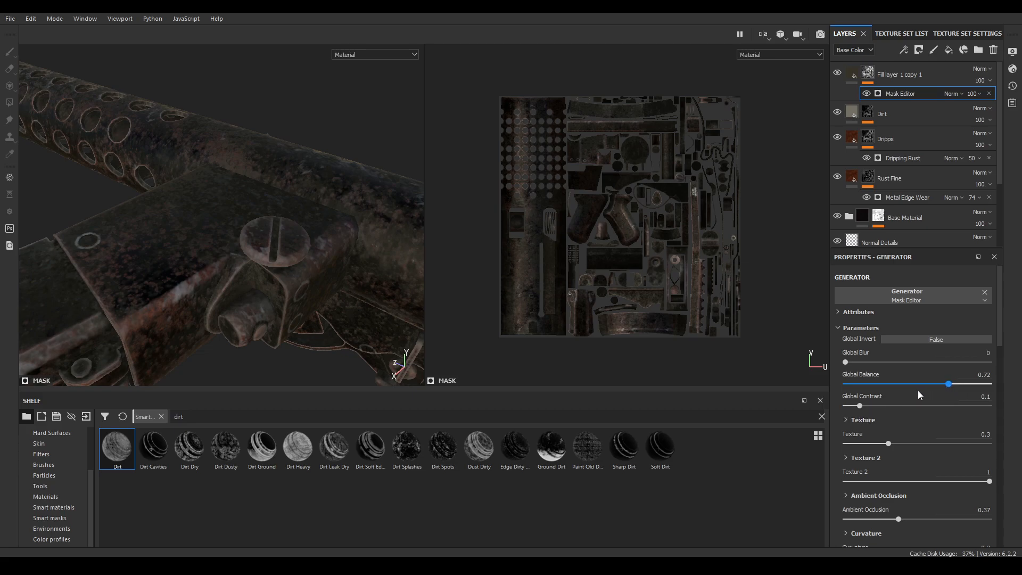
left_click_drag(948, 384, 910, 384)
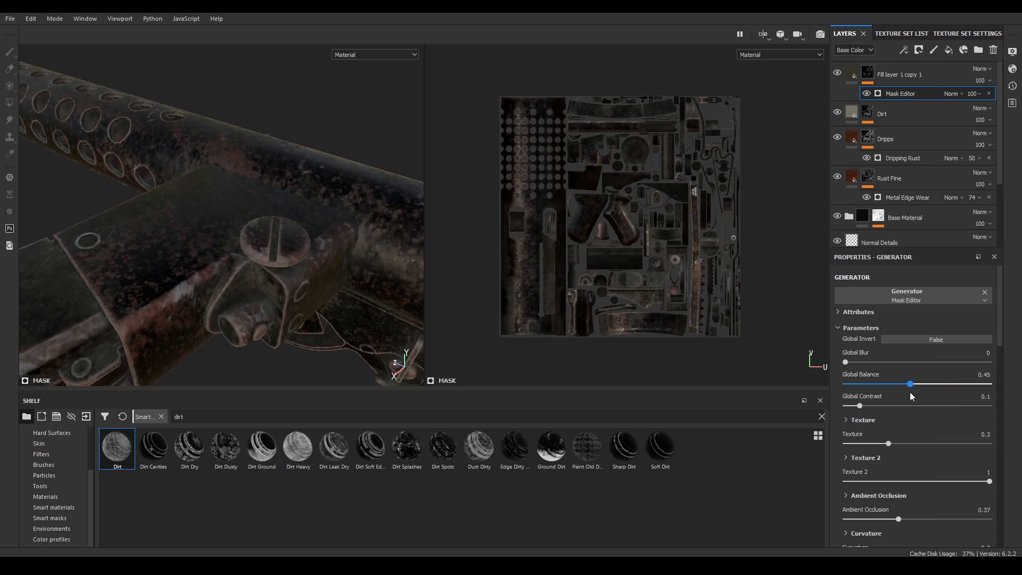
left_click_drag(910, 385, 911, 385)
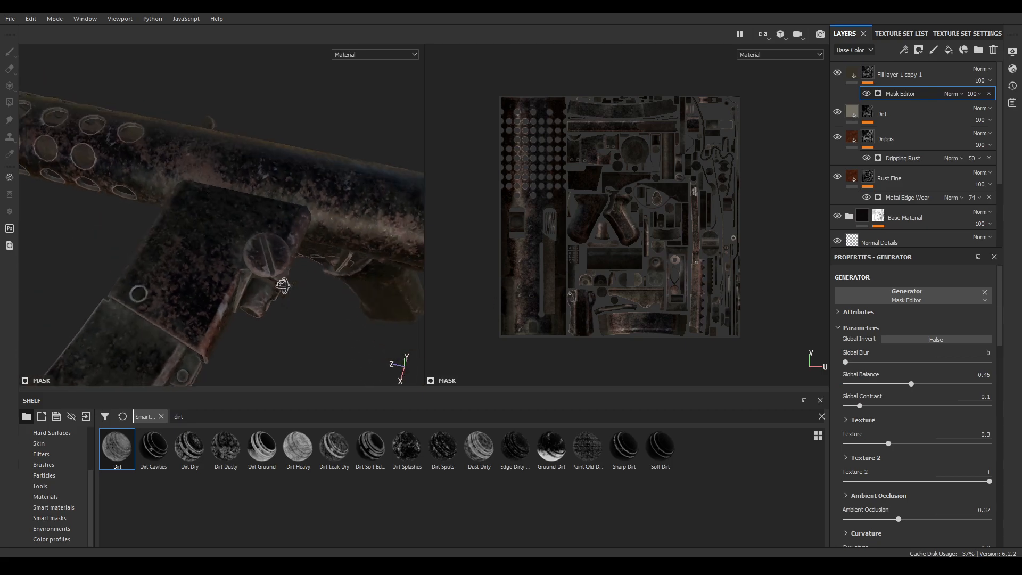
left_click_drag(283, 286, 277, 184)
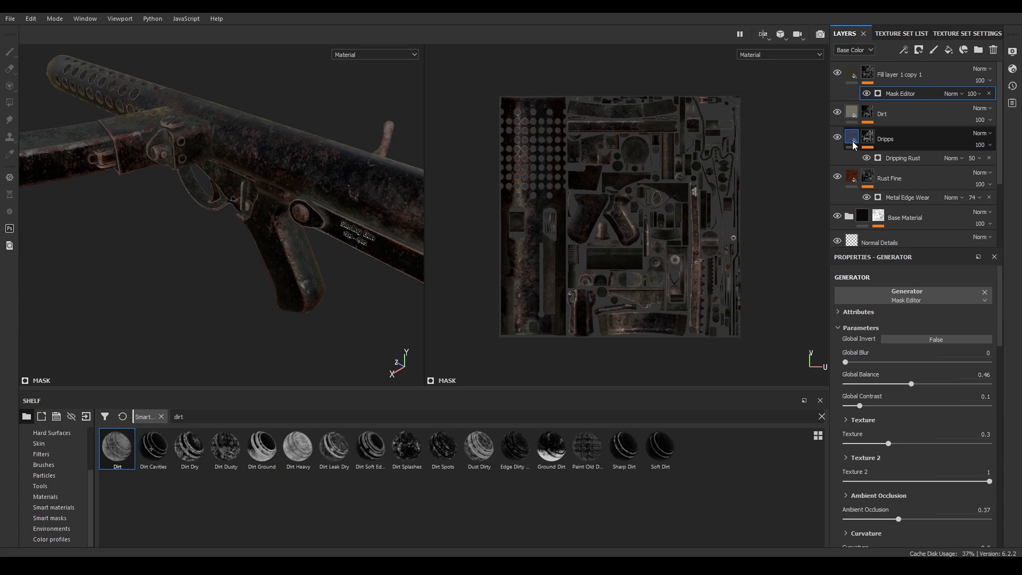
Darken the Rust Color of the Rust Fine layer and of the Dripps layer
left_click(888, 178)
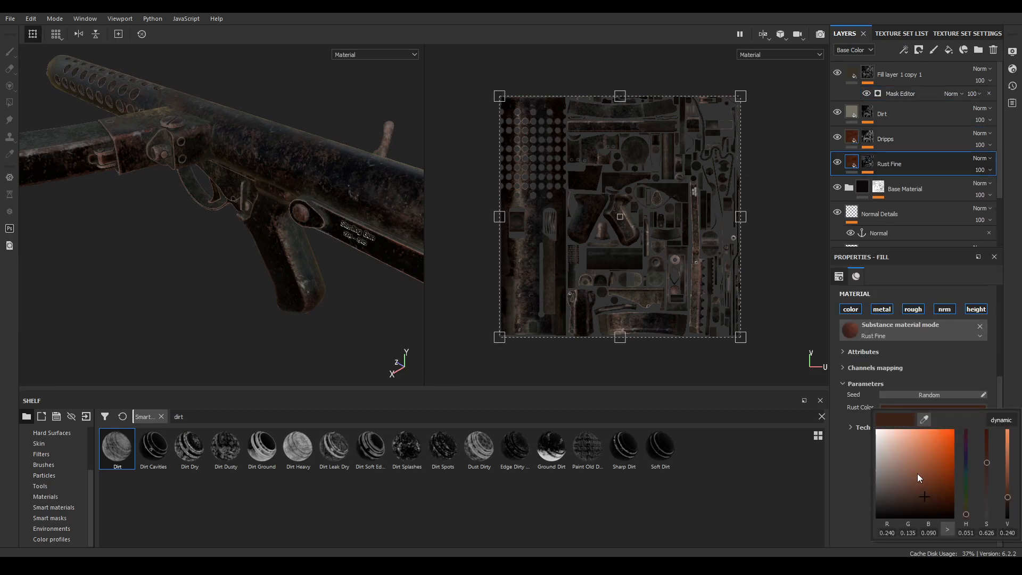
left_click_drag(924, 477, 922, 512)
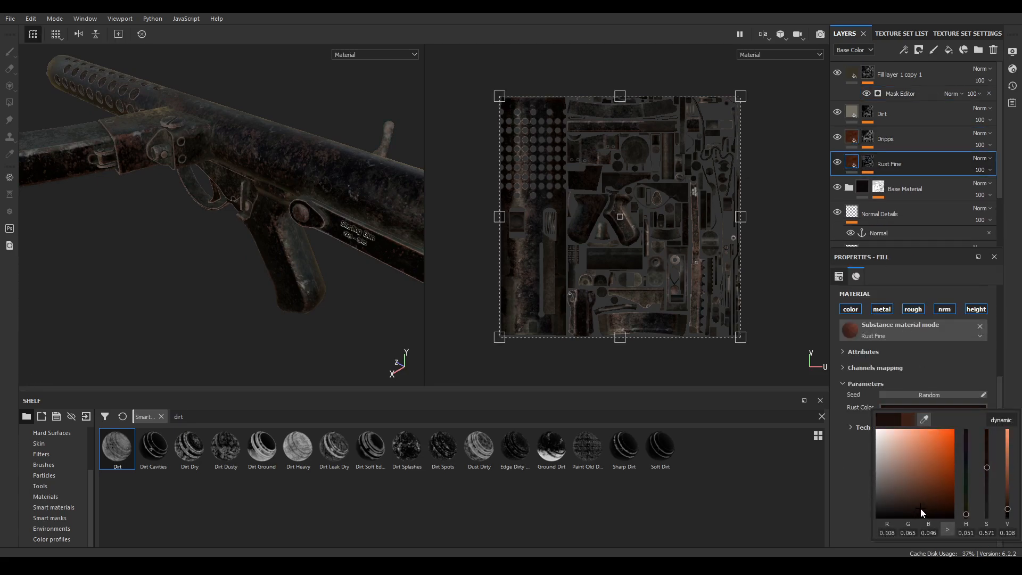
left_click(884, 139)
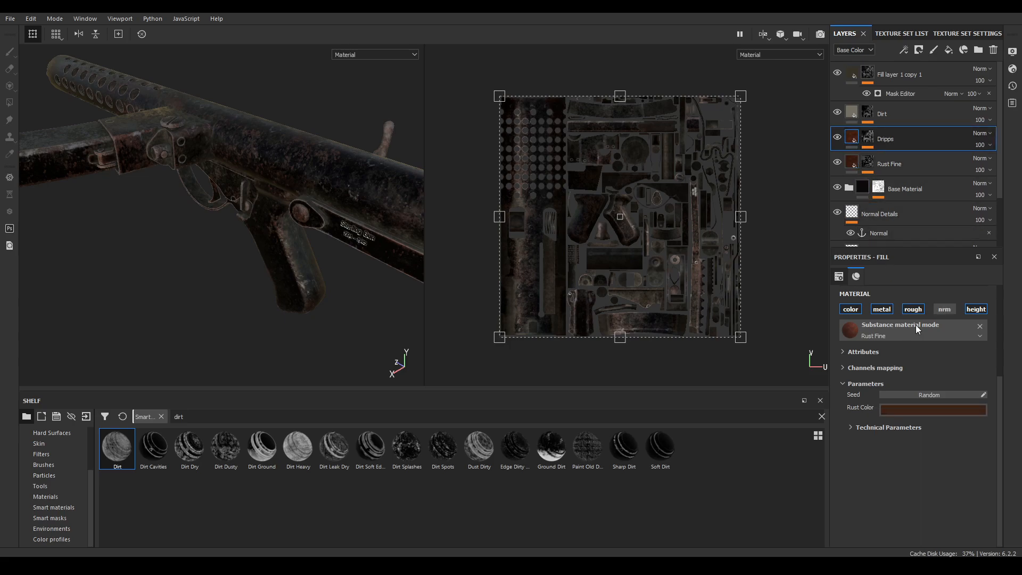
left_click(933, 406)
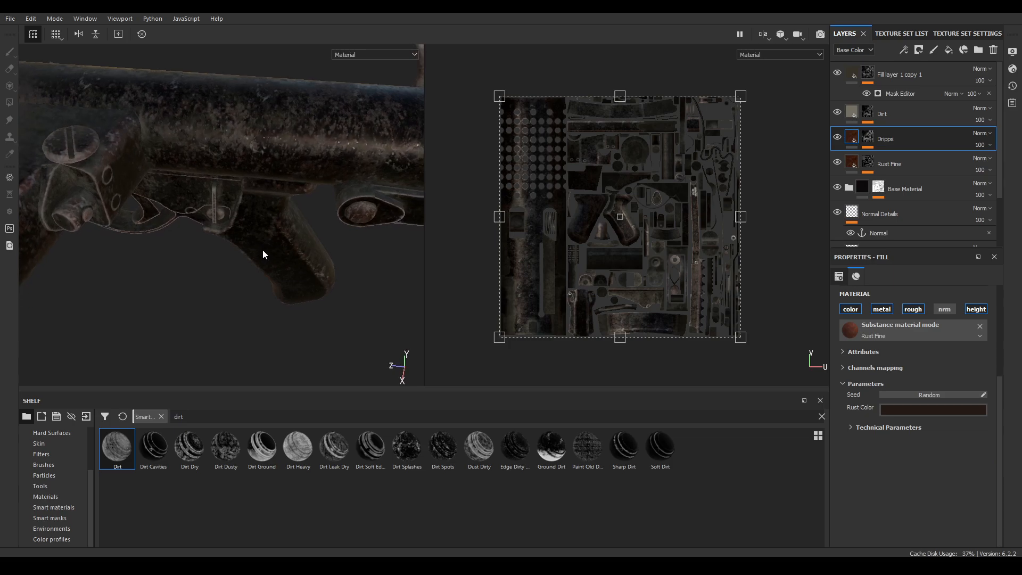
left_click(932, 409)
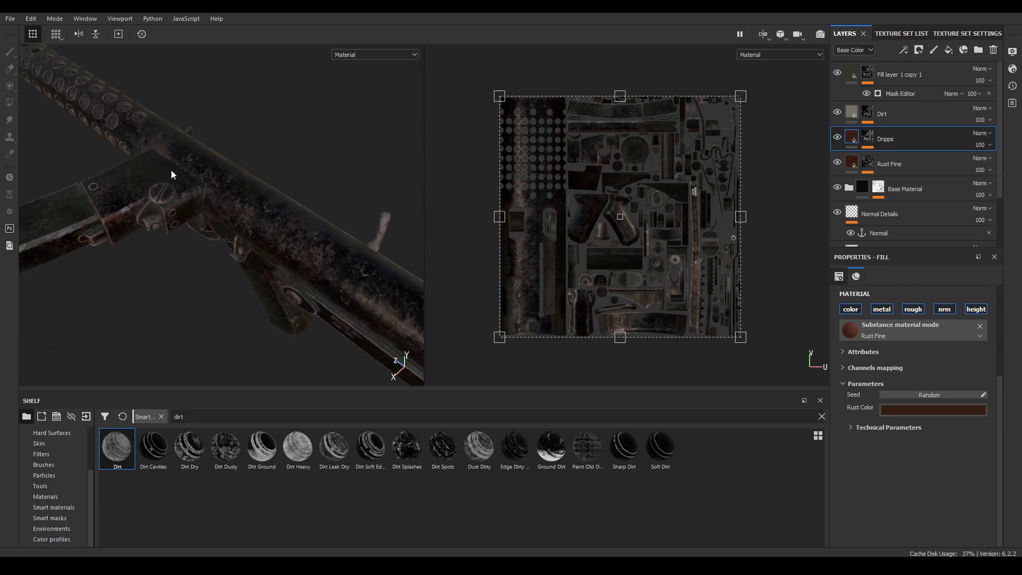
left_click_drag(172, 175, 294, 97)
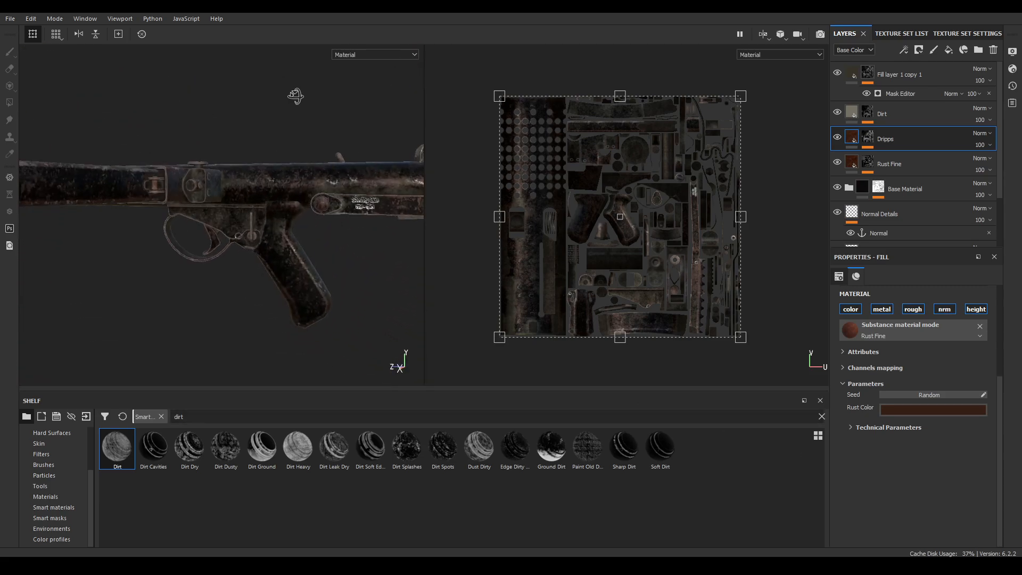
left_click_drag(295, 96, 228, 123)
type("Dirt 2")
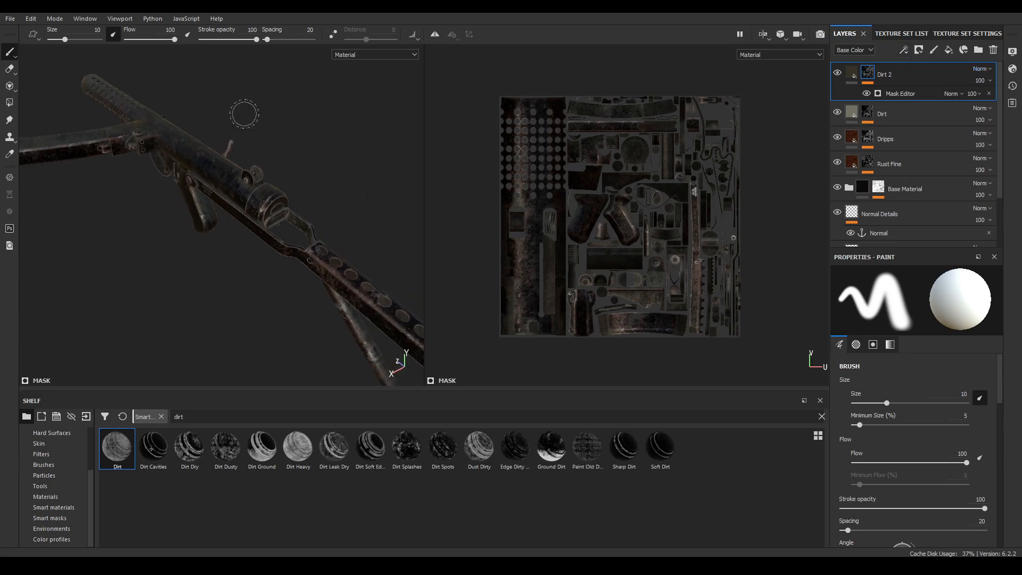
Orbit the gun toward the barrel and trigger housing to inspect the dirt
left_click_drag(245, 114, 298, 285)
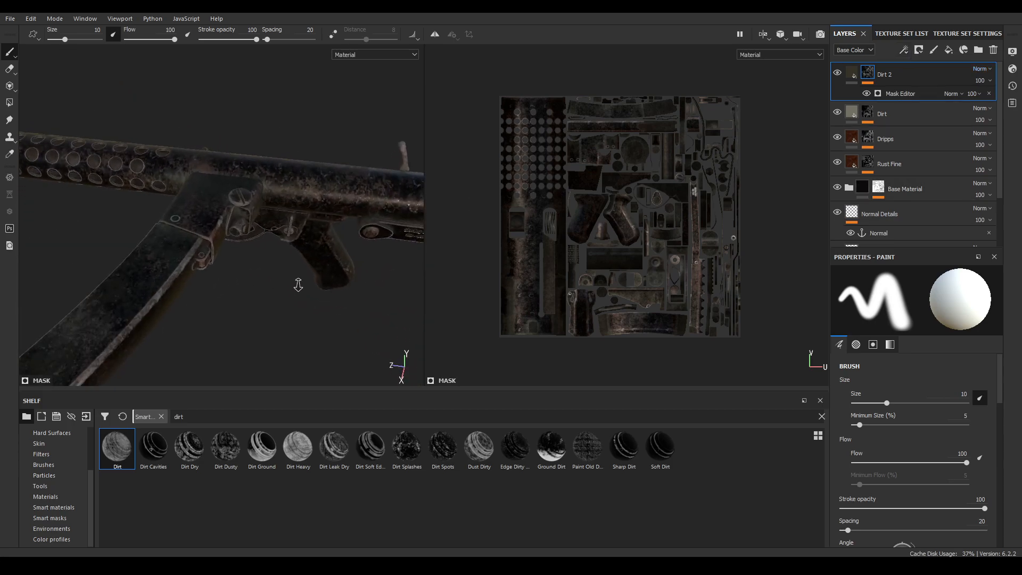
left_click_drag(298, 285, 280, 234)
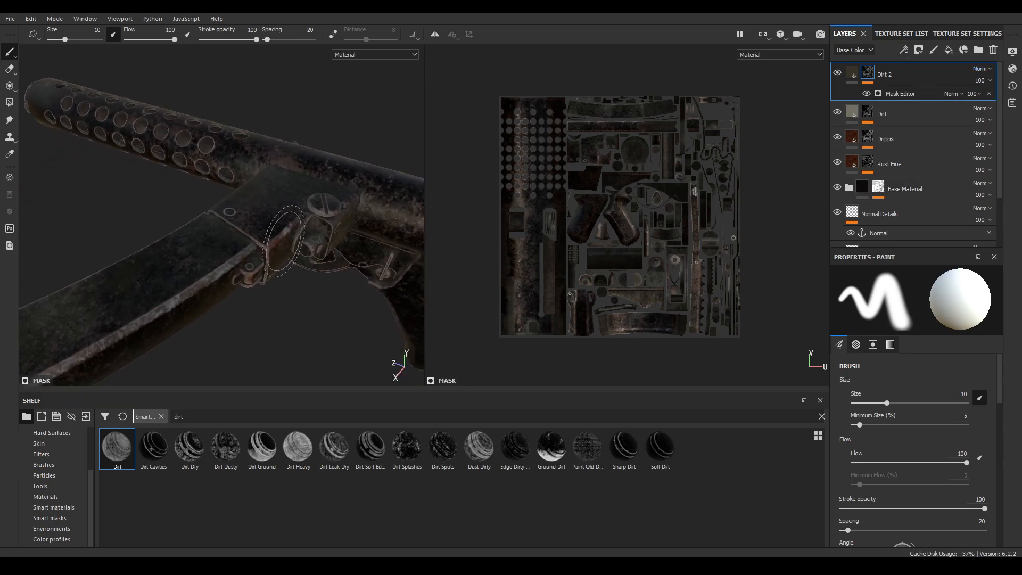